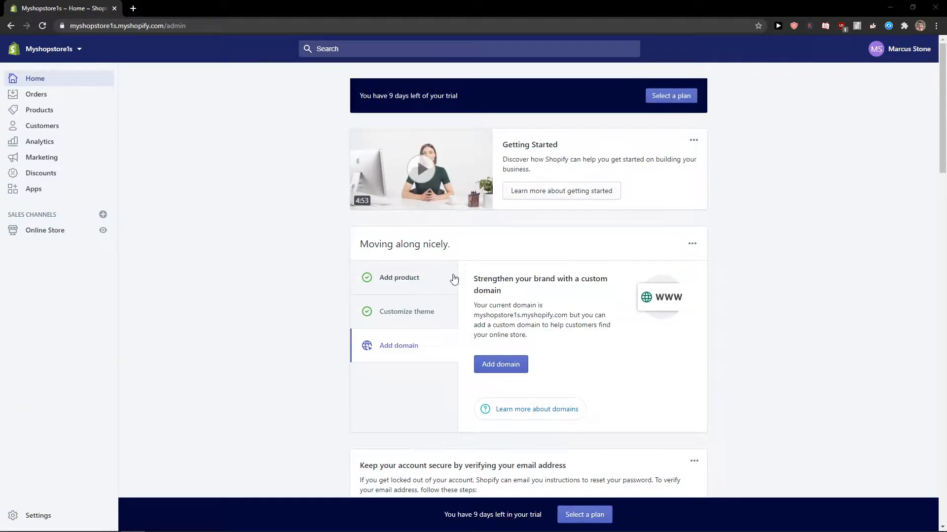
mouse_move(285, 308)
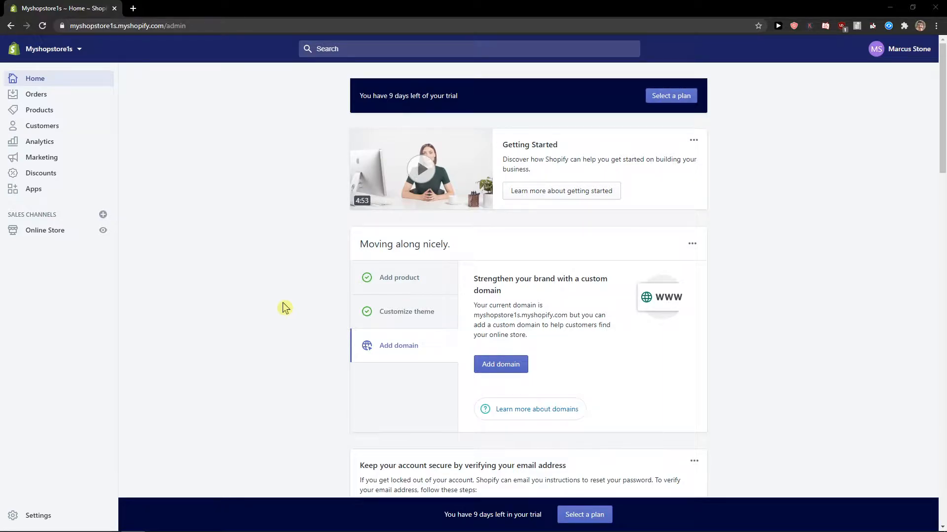
mouse_move(34, 189)
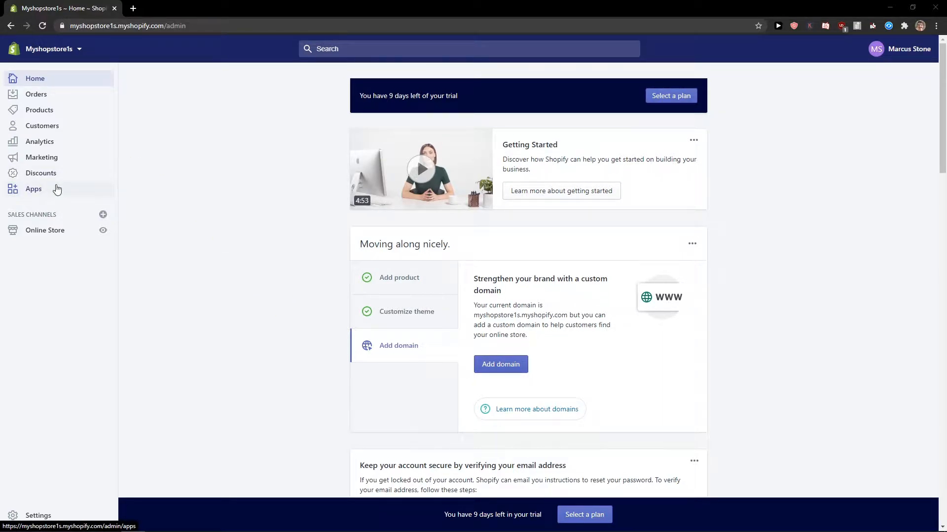
Step: Search the Shopify App Store for 'oberlo' from the store's Apps page
left_click(34, 190)
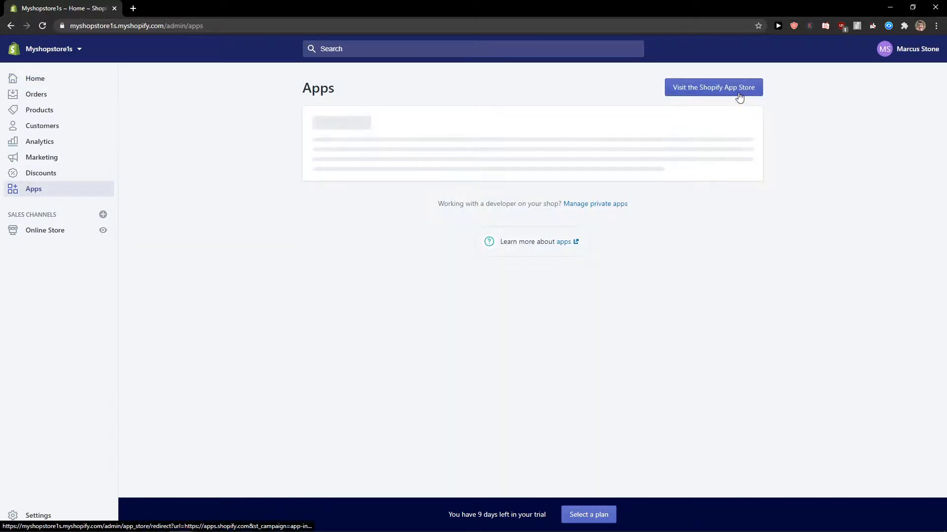
left_click(713, 87)
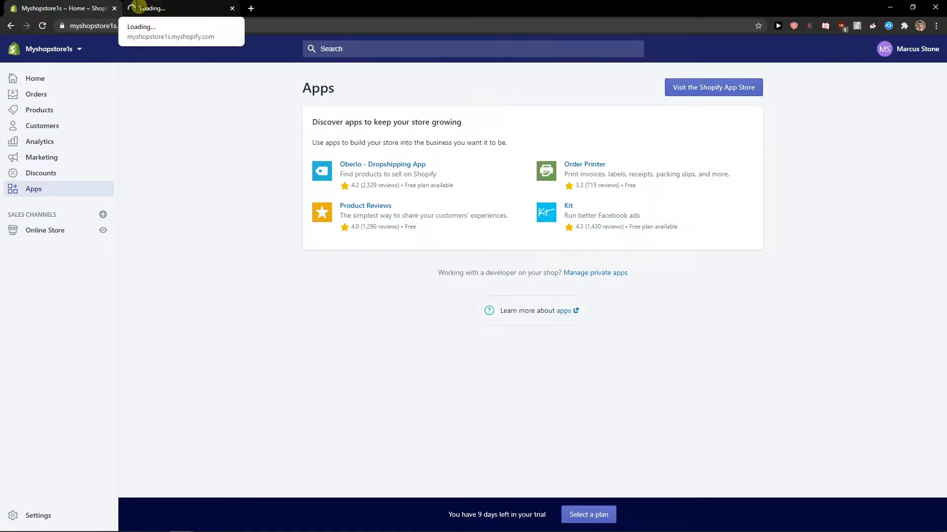
left_click(713, 87)
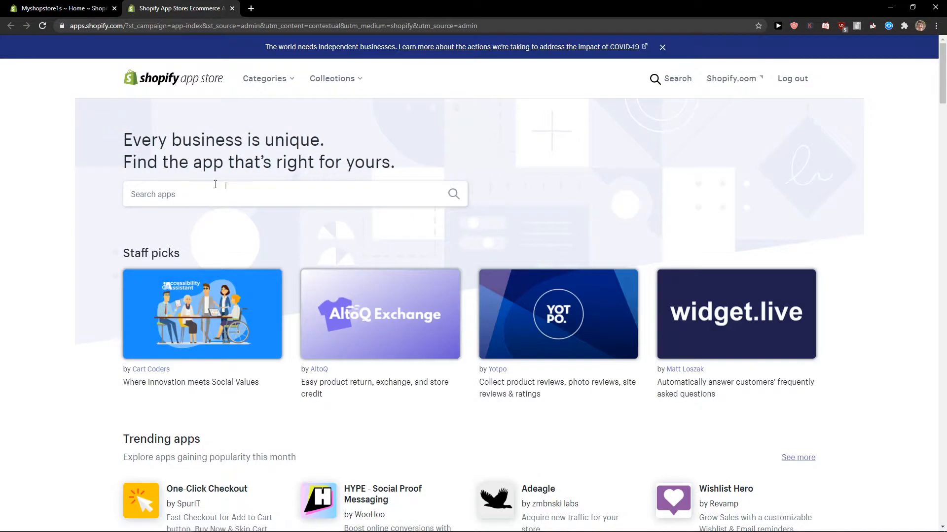
type("oberl")
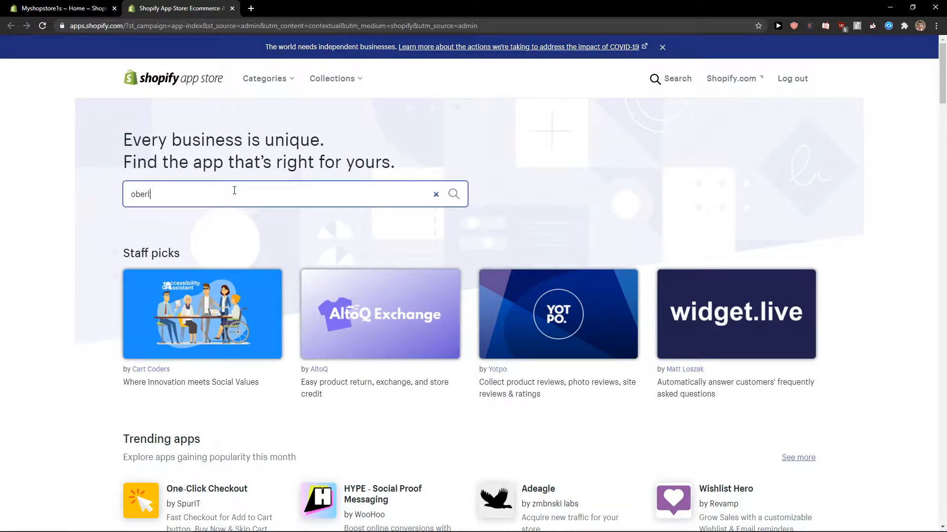
key("Enter")
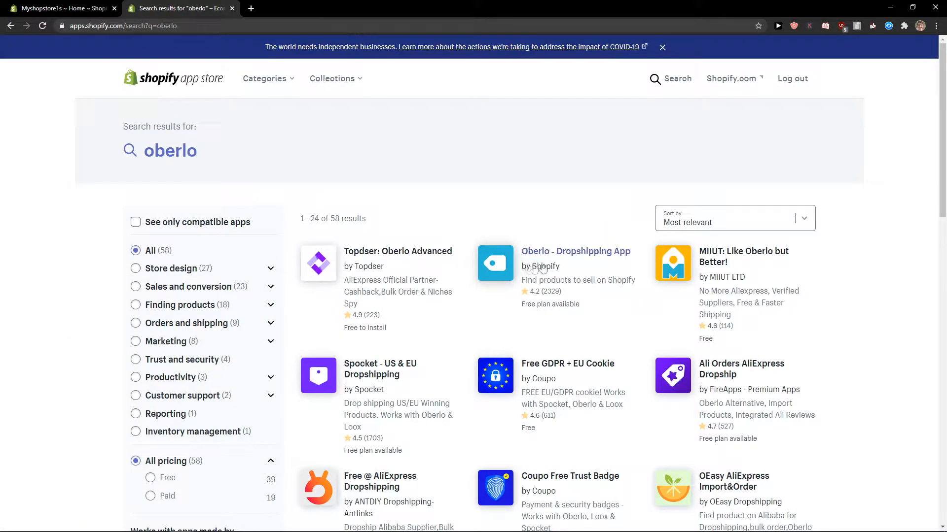
Step: Open the Oberlo - Dropshipping App listing and add the app to the store
left_click(574, 251)
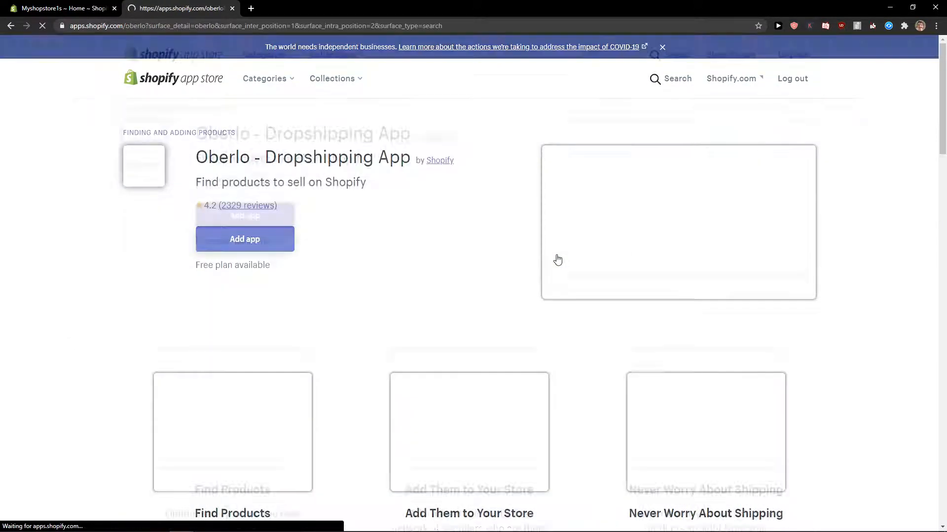
left_click(244, 238)
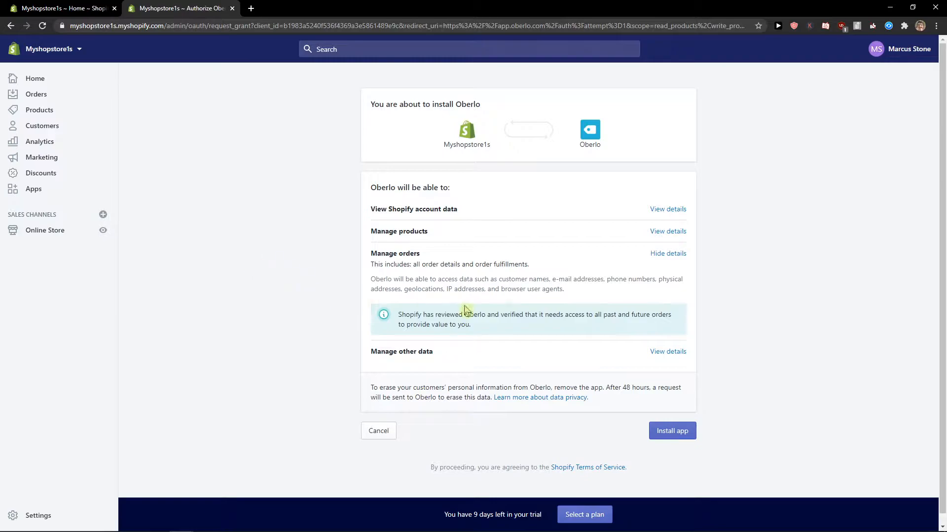
Step: Install Oberlo, save a new account password and review the dashboard checklist
left_click(672, 431)
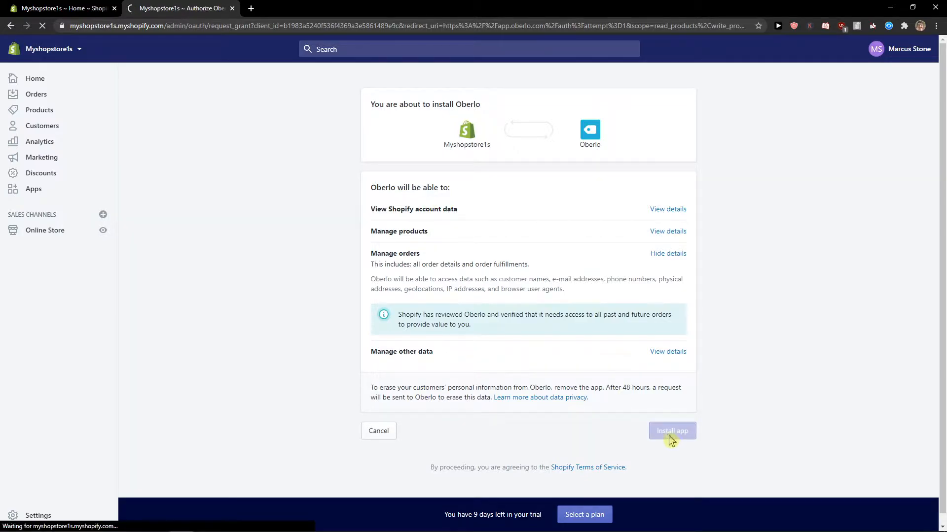
left_click(671, 431)
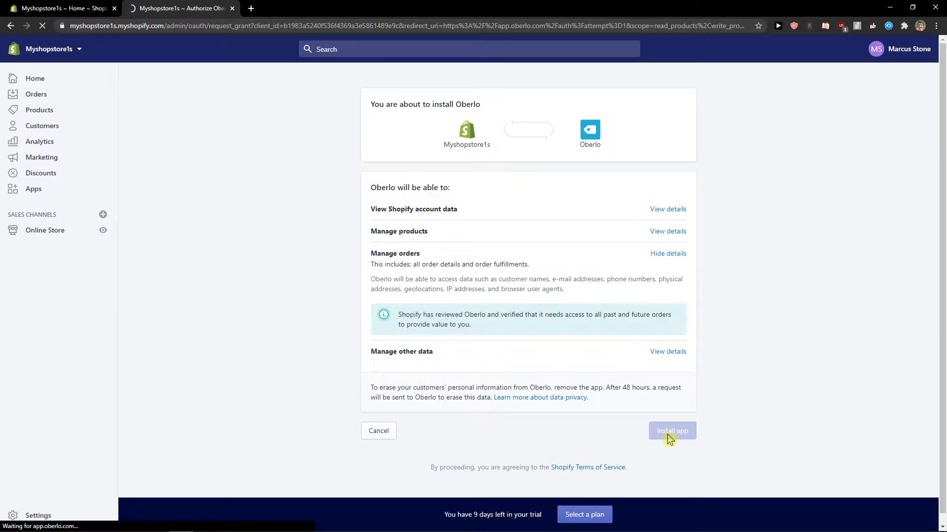
left_click(672, 431)
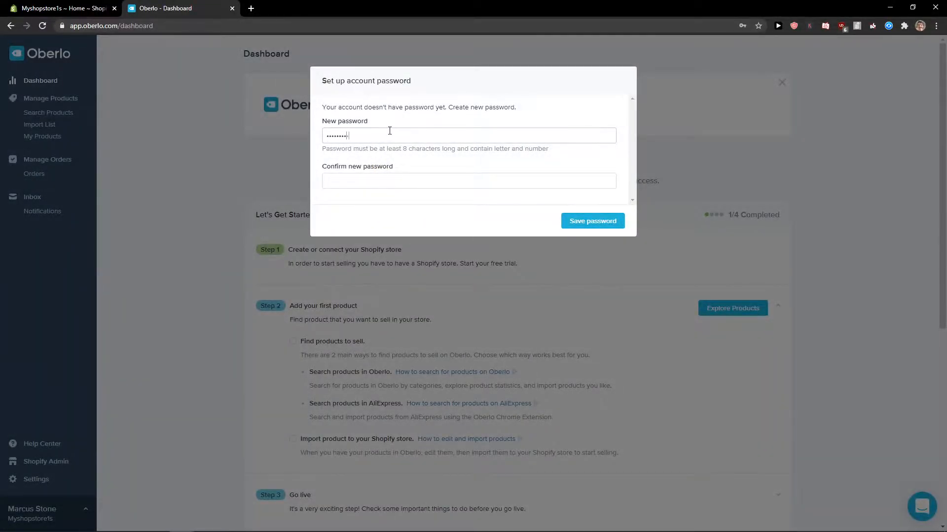
type("••••••••")
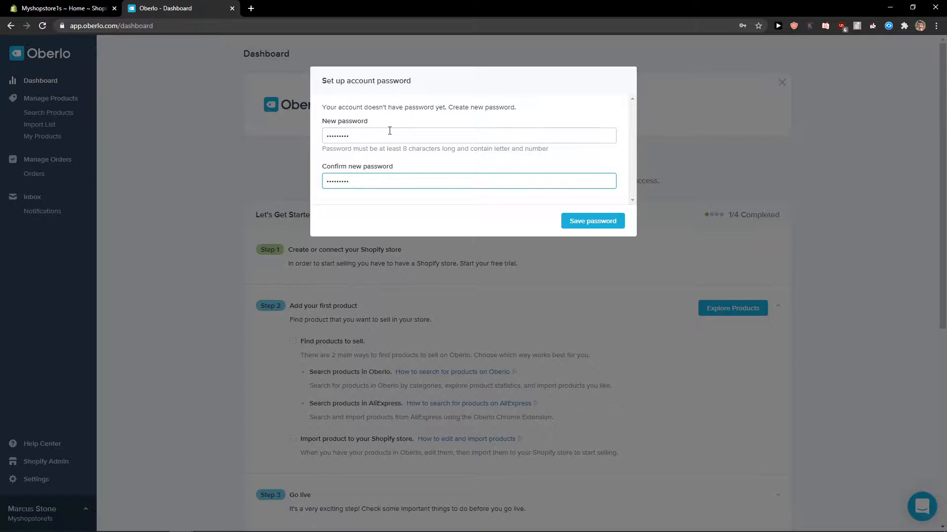
left_click(449, 135)
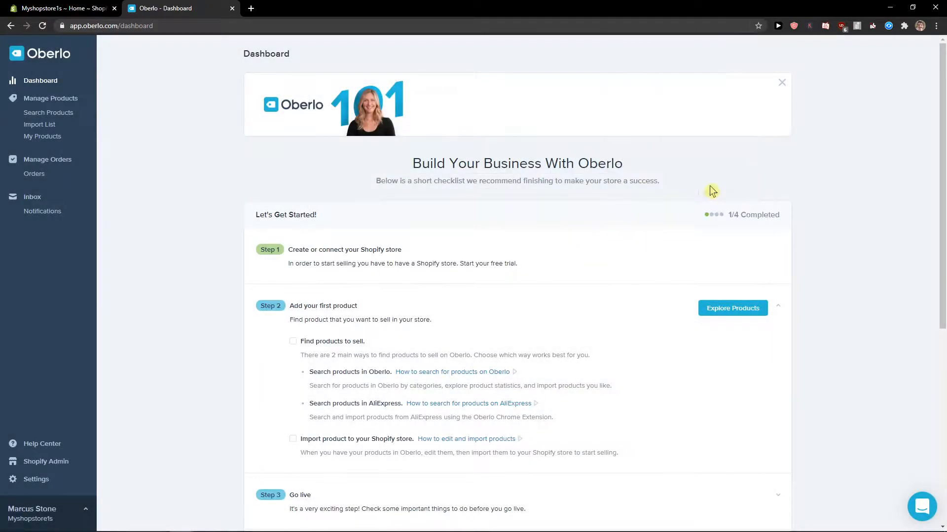
mouse_move(356, 148)
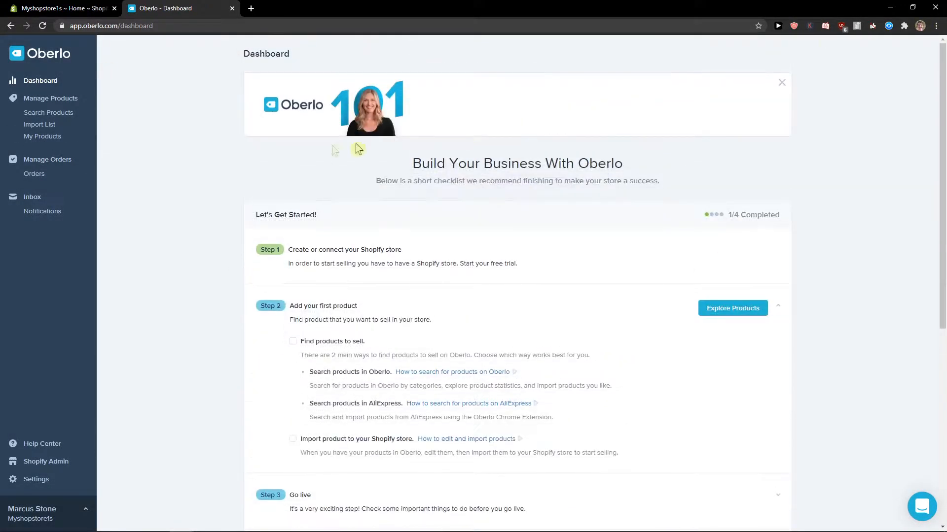
scroll("down", 3)
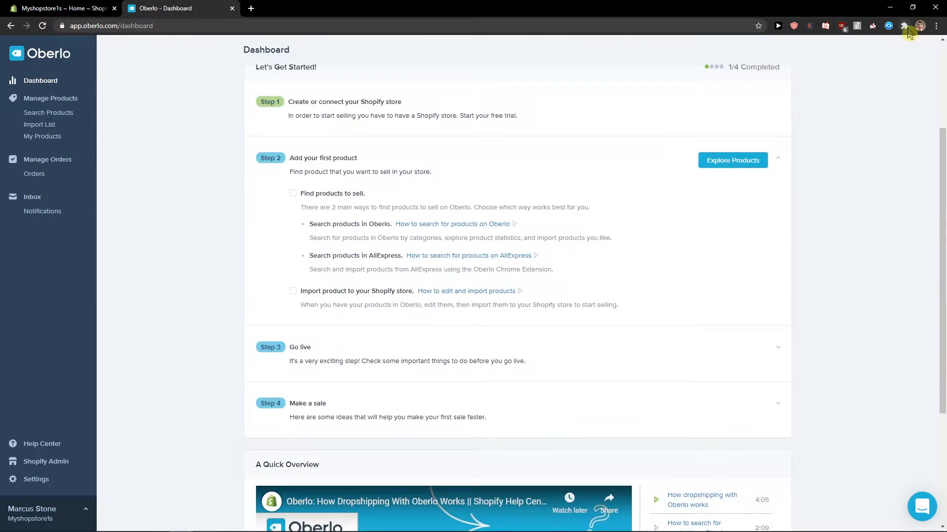
Step: Add the Oberlo AliExpress product importer extension to Chrome and log in to Oberlo
left_click(904, 25)
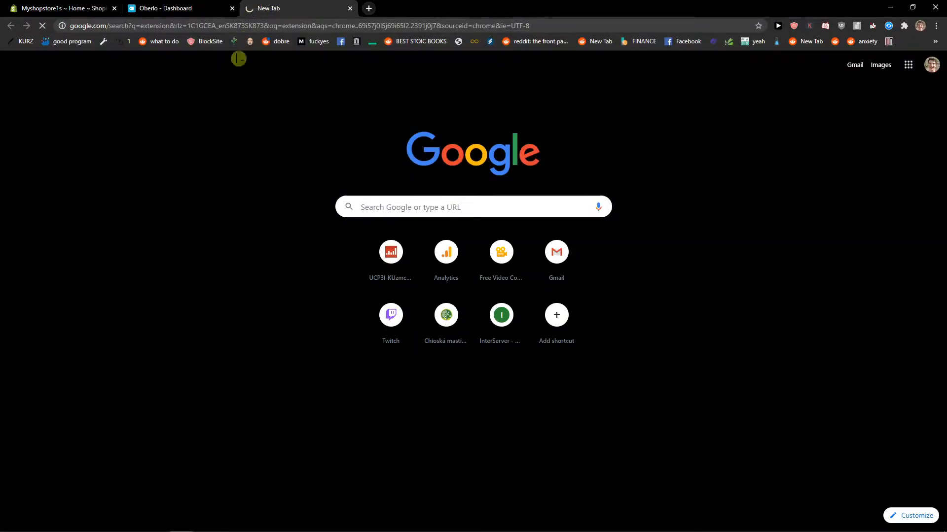
mouse_move(166, 8)
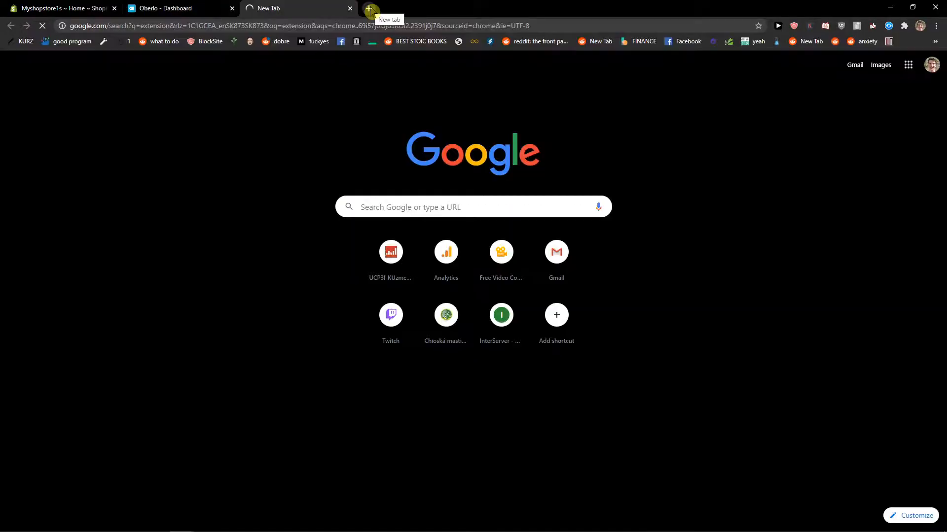
type("aliexpress")
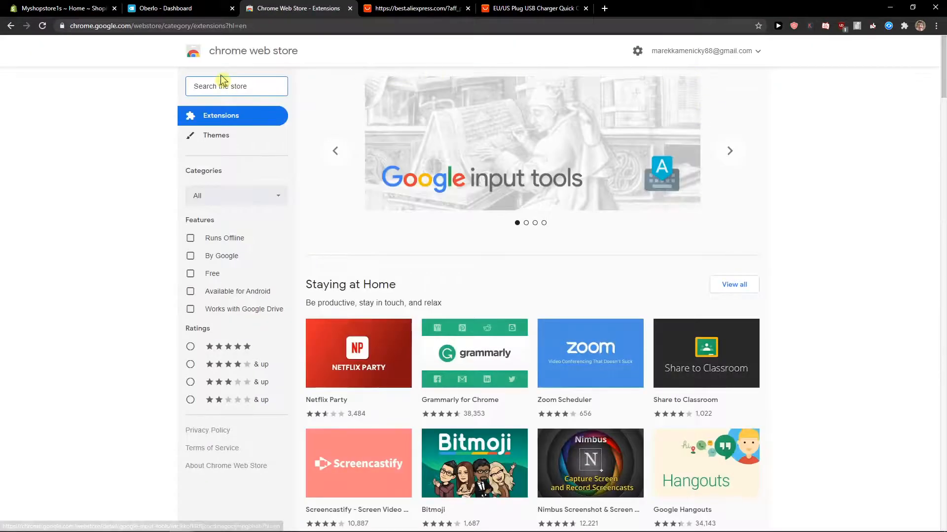
type("oberlo")
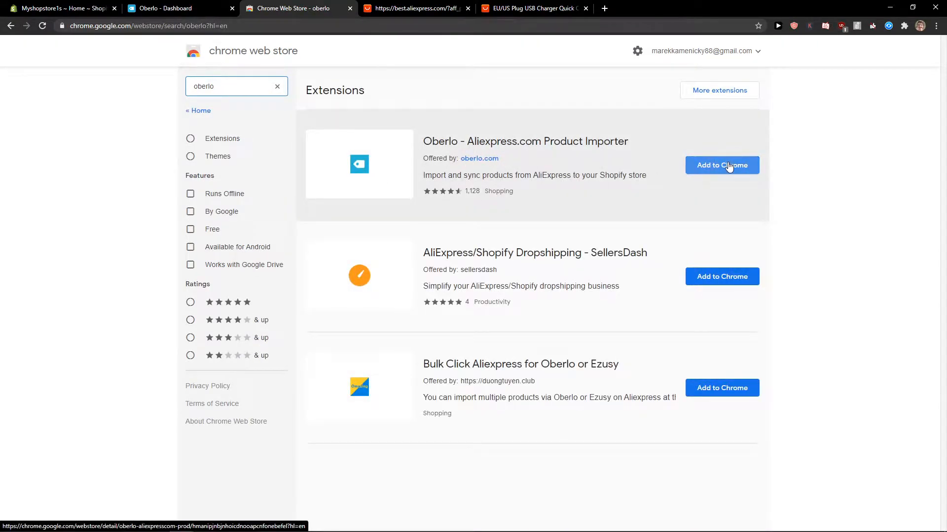
left_click(721, 165)
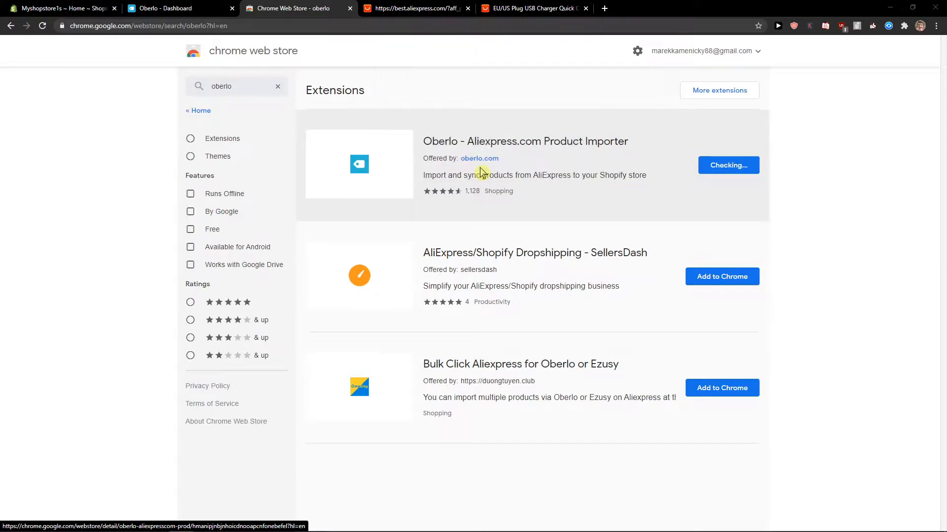
left_click(727, 164)
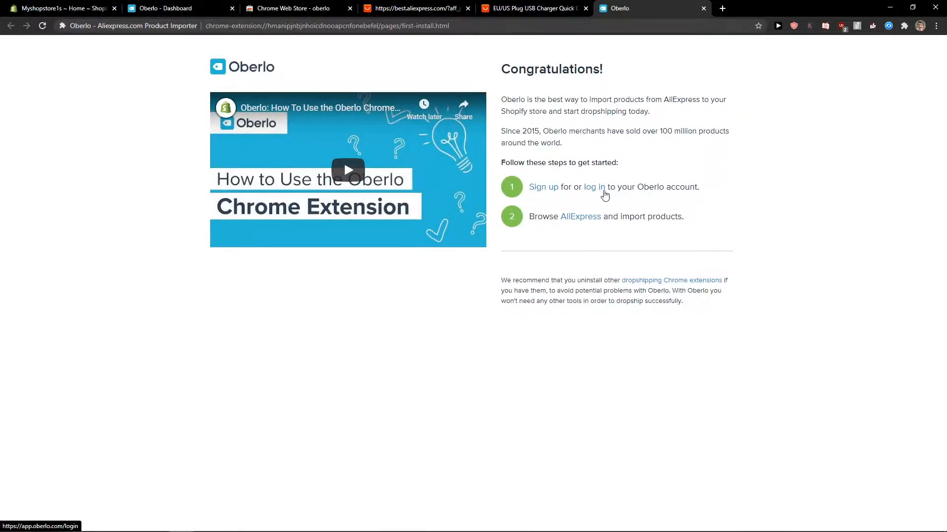
left_click(594, 186)
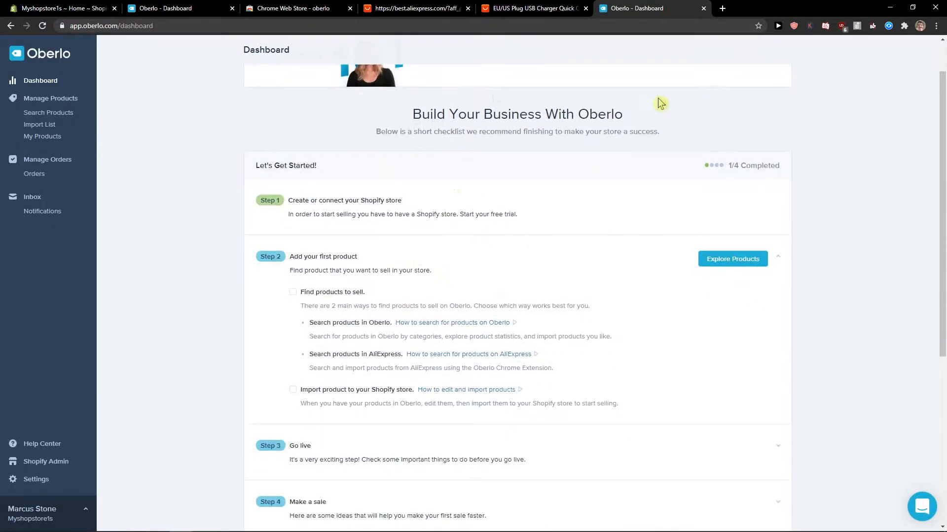
Step: Browse AliExpress Just For You recommendations and open a product page
left_click(532, 8)
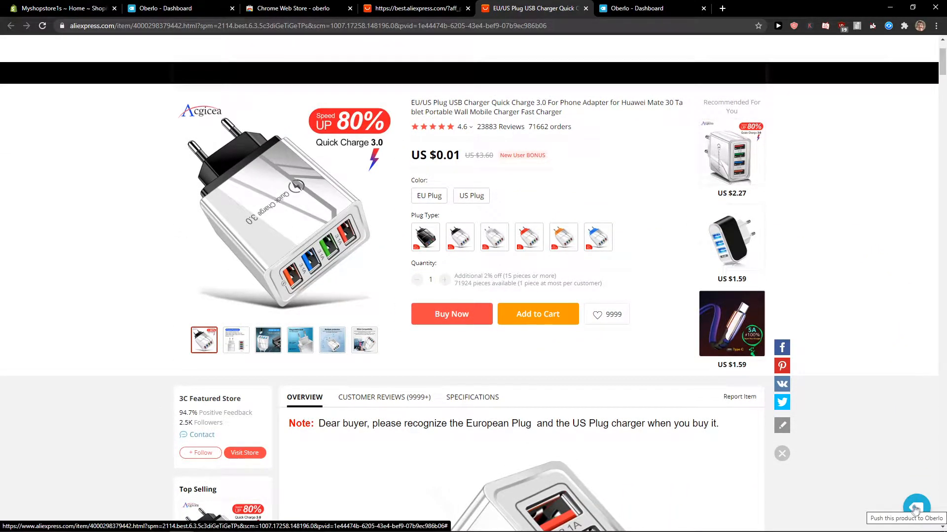
left_click(915, 508)
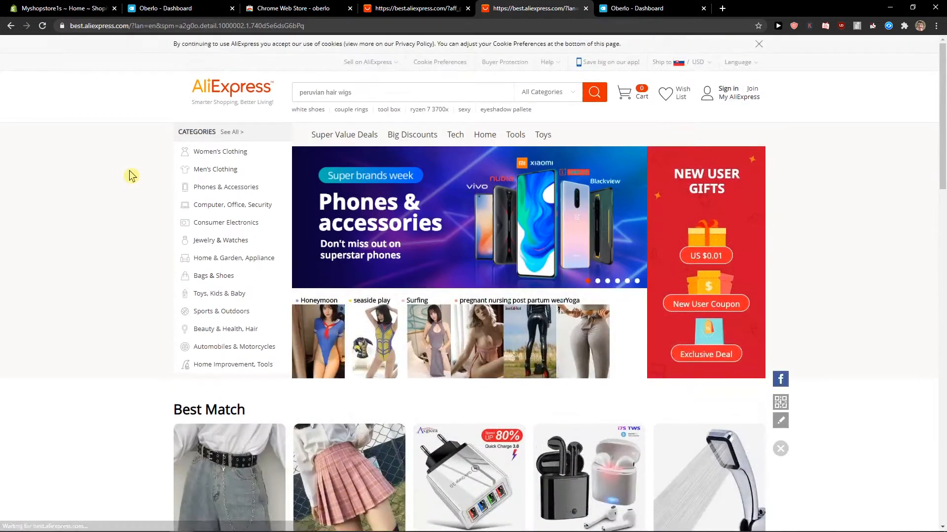
scroll("down", 3)
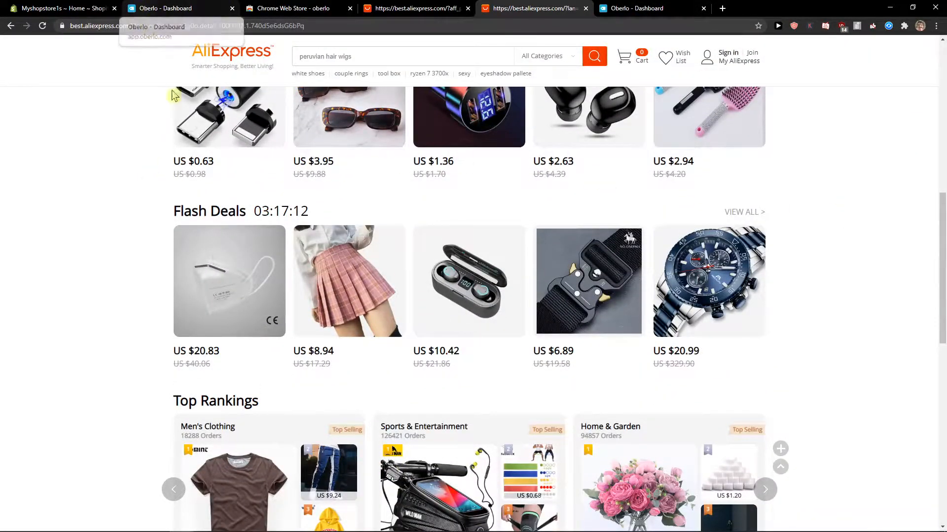
scroll("down", 3)
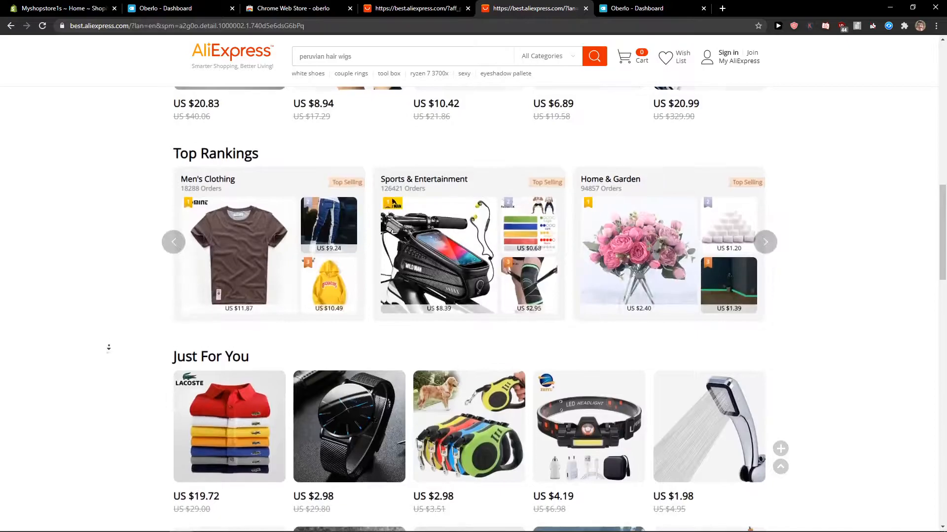
scroll("down", 3)
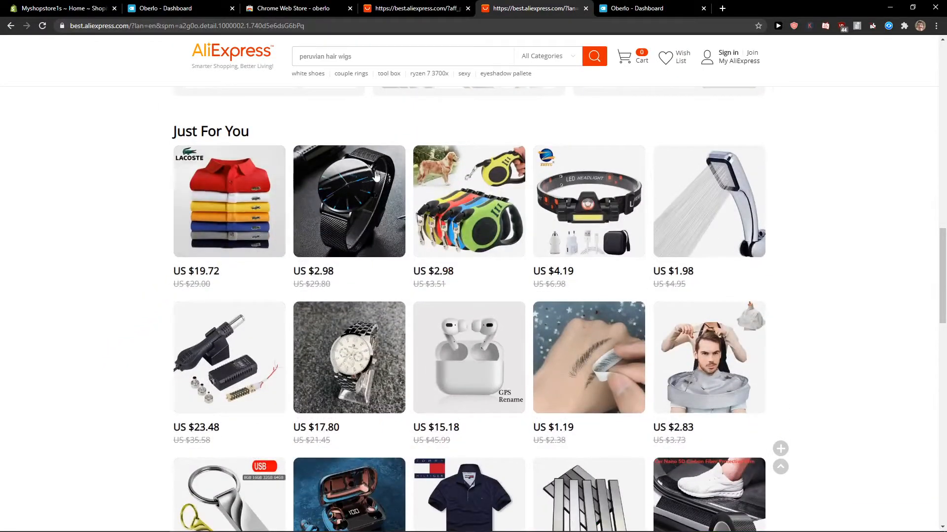
left_click(229, 202)
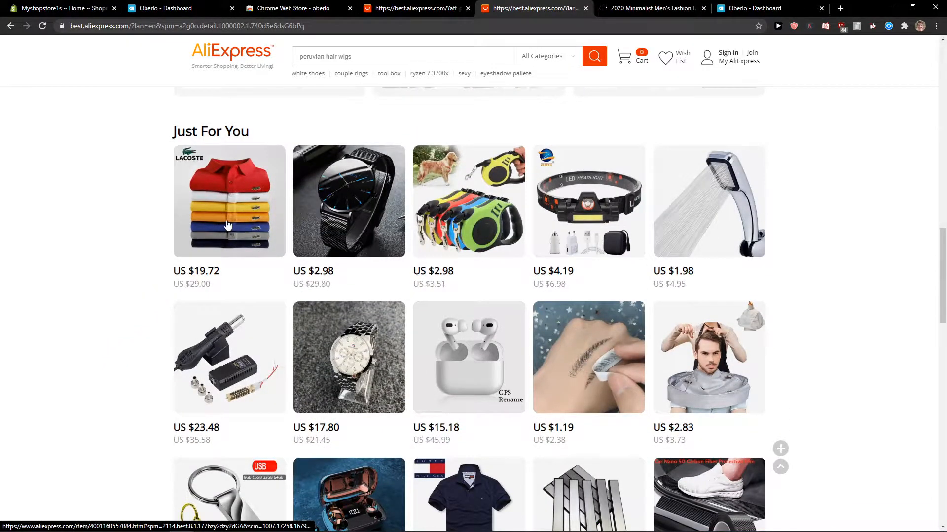
Step: Import the opened AliExpress product into Oberlo with the extension button
scroll("down", 3)
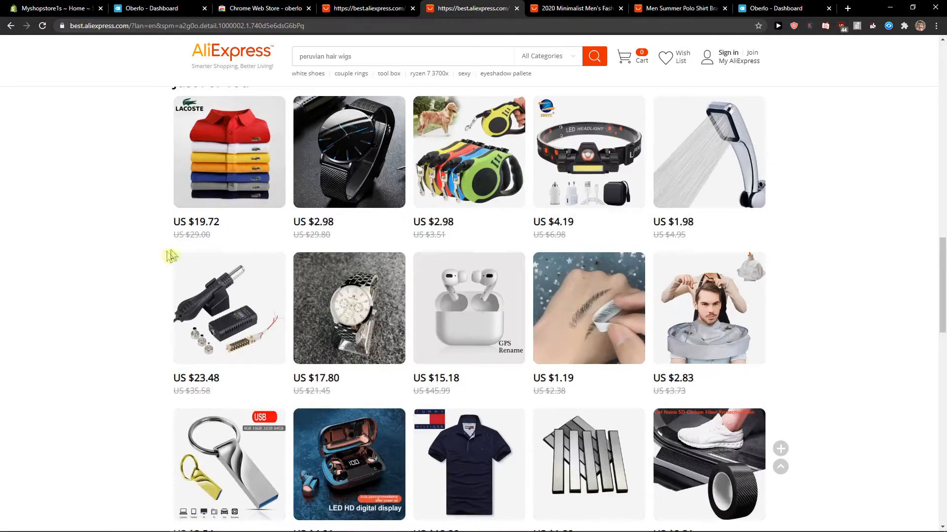
mouse_move(189, 254)
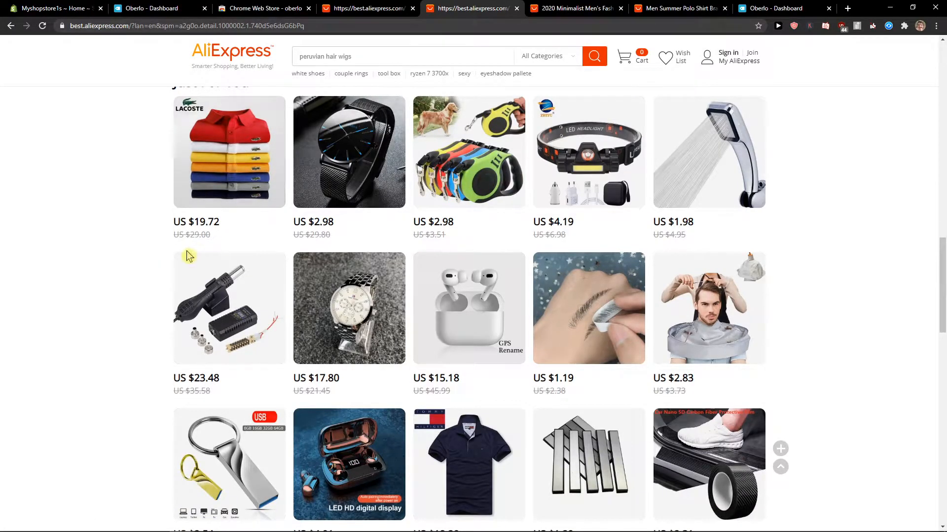
scroll("down", 3)
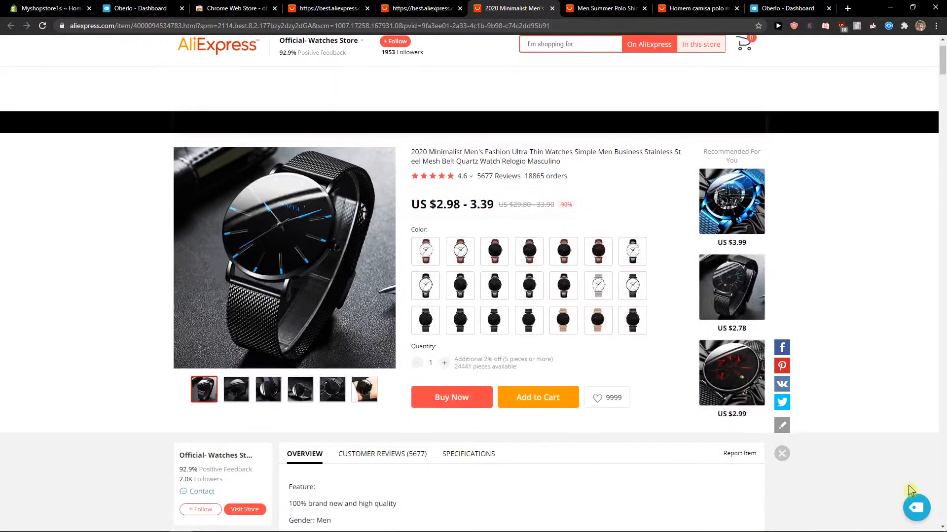
left_click(916, 508)
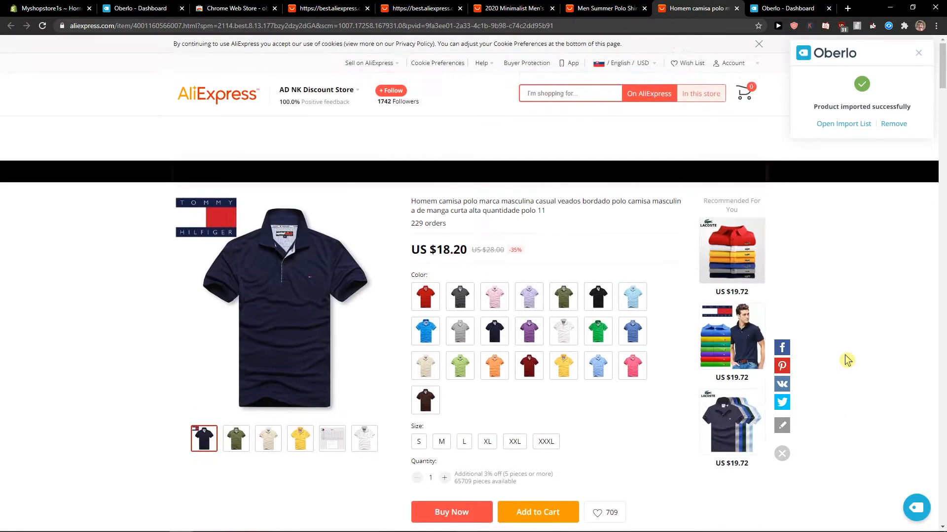
mouse_move(667, 158)
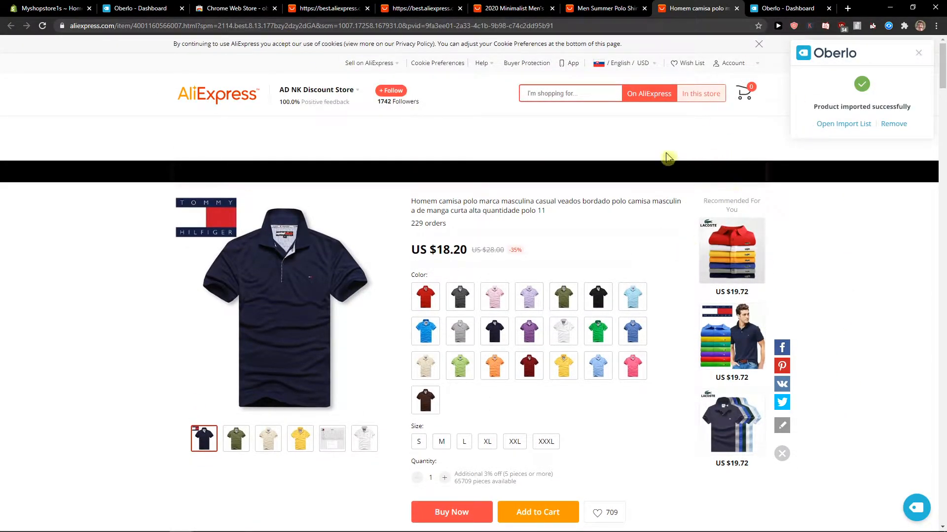
Step: From Oberlo's Import List, send the USB charger to the Shopify store
left_click(140, 8)
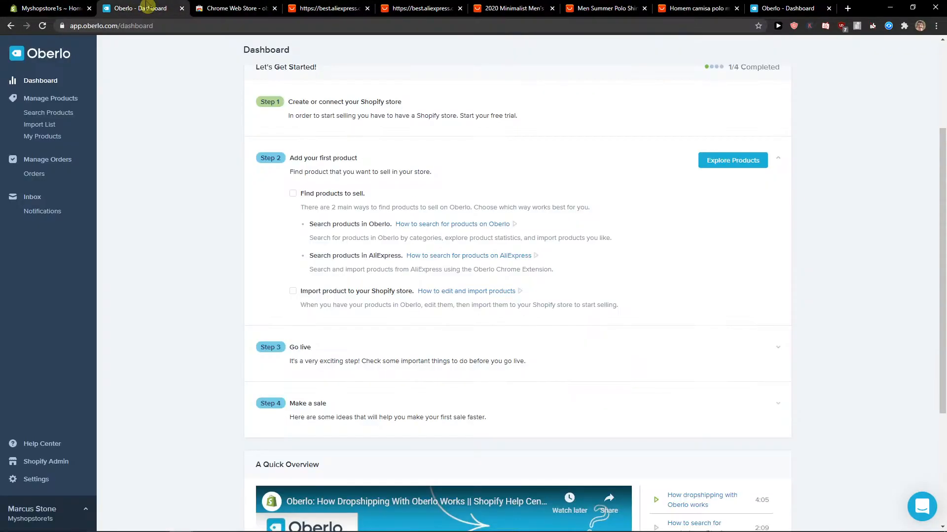
mouse_move(47, 114)
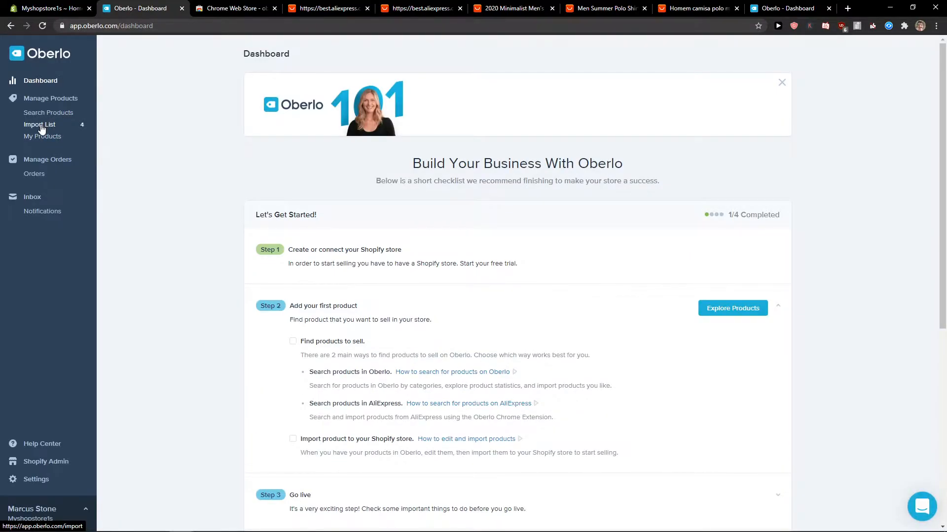
left_click(40, 124)
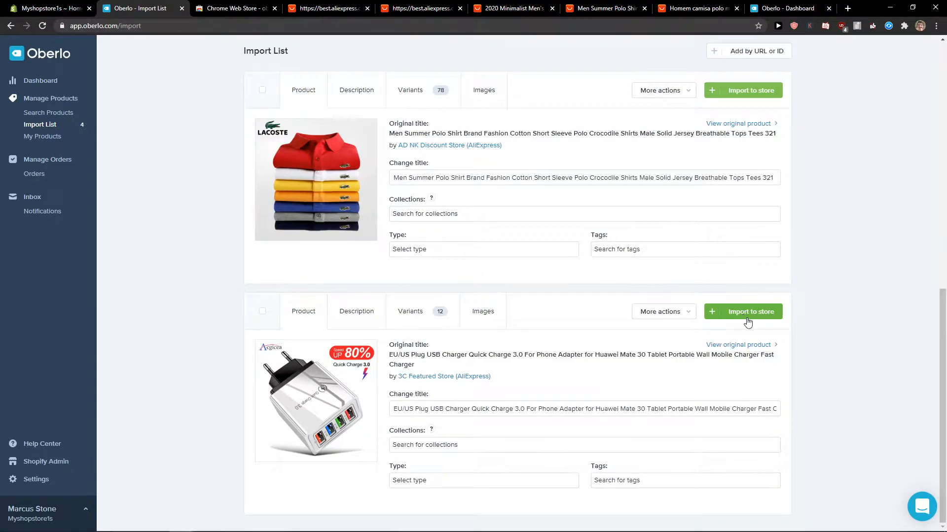
left_click(750, 311)
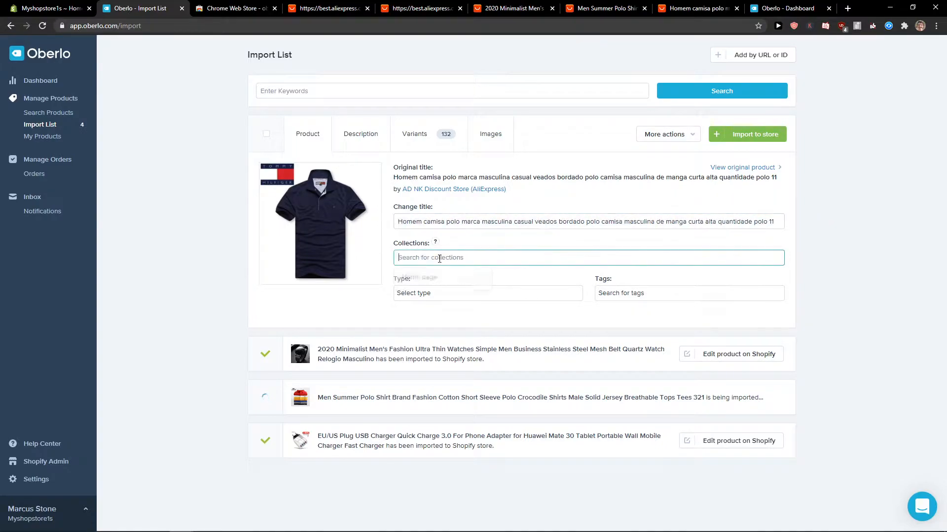
Step: Send the navy polo shirt to the store in the Home page collection
left_click(688, 293)
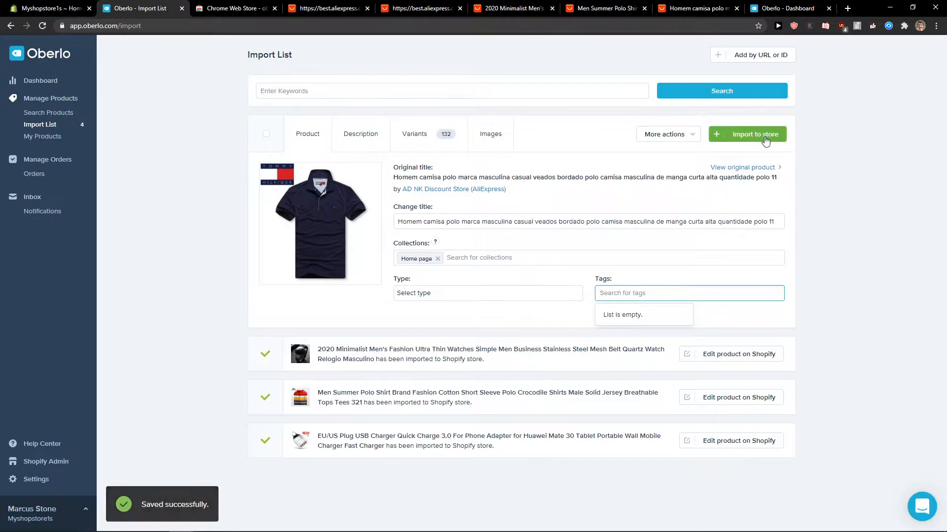
left_click(747, 134)
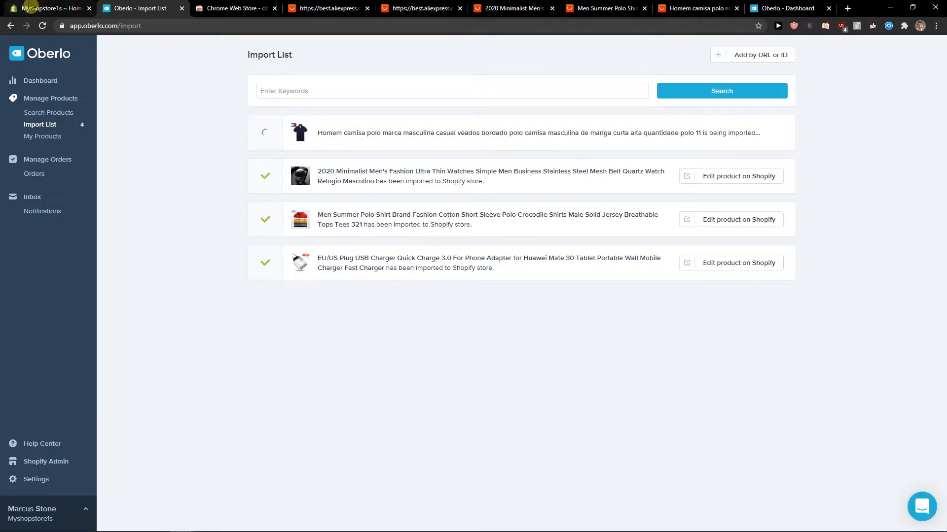
left_click(49, 9)
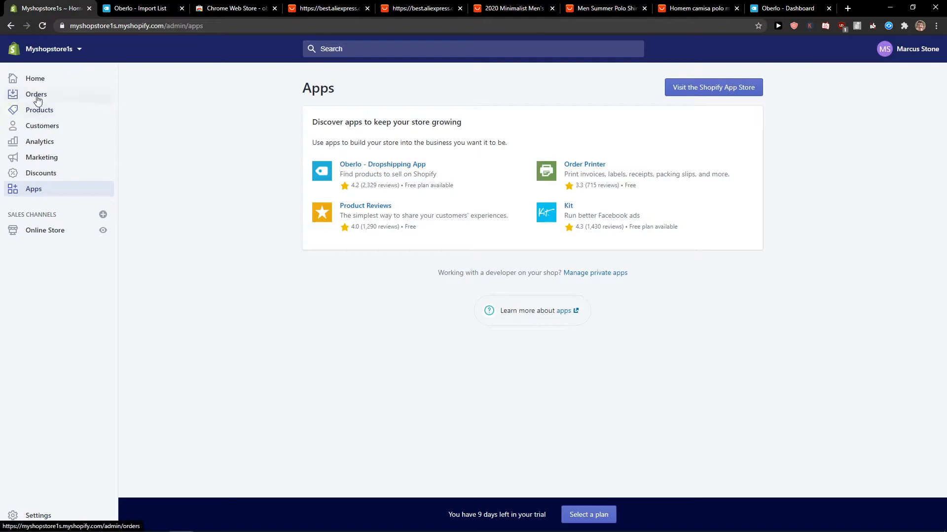
Step: Open the Shopify product list and the imported USB charger's editing page
left_click(39, 109)
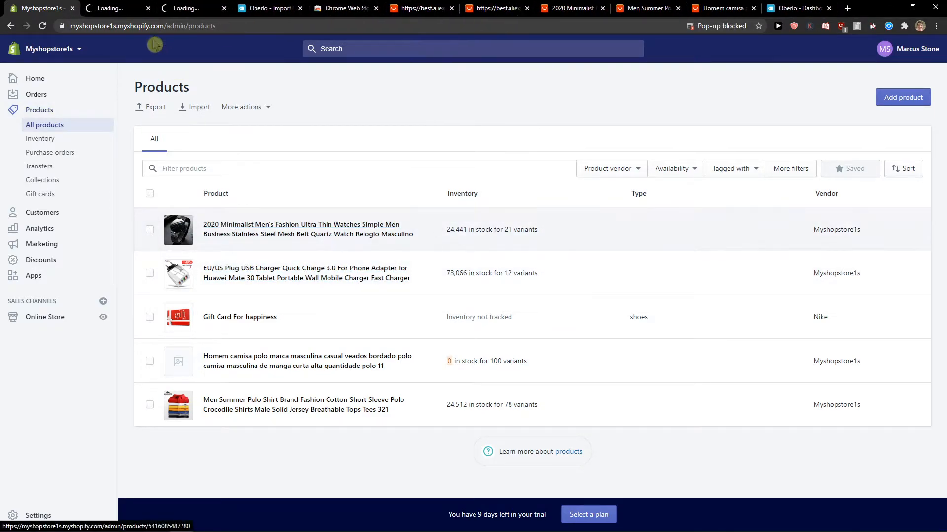
left_click(112, 8)
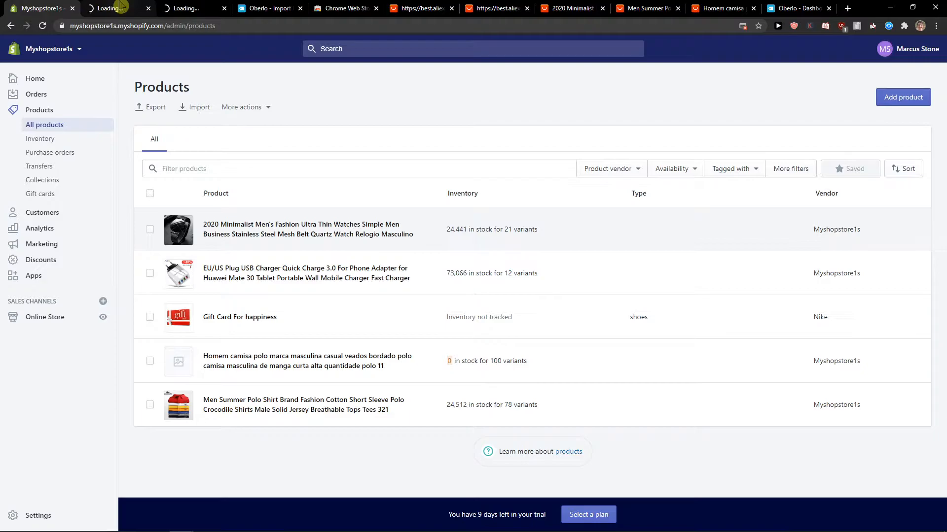
left_click(305, 273)
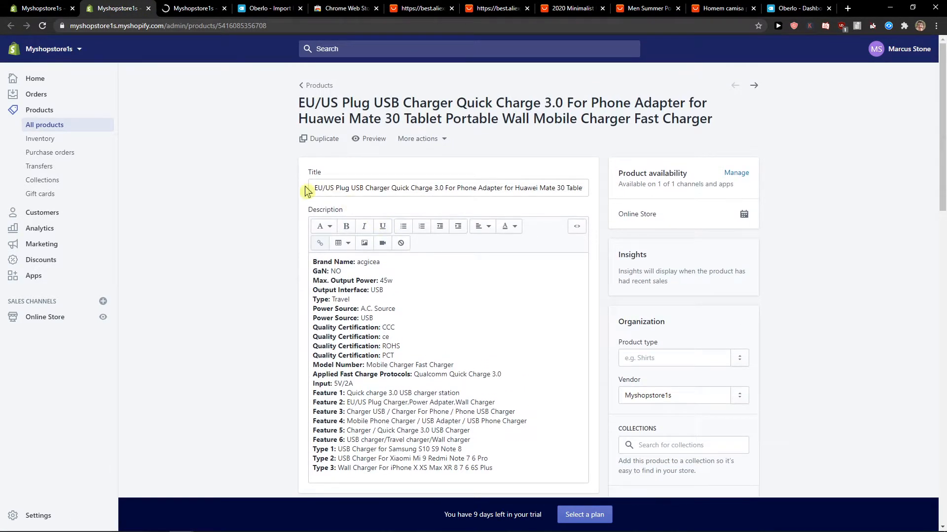
Step: Review the EU/US Plug USB Charger's title and description in its product details
scroll("down", 3)
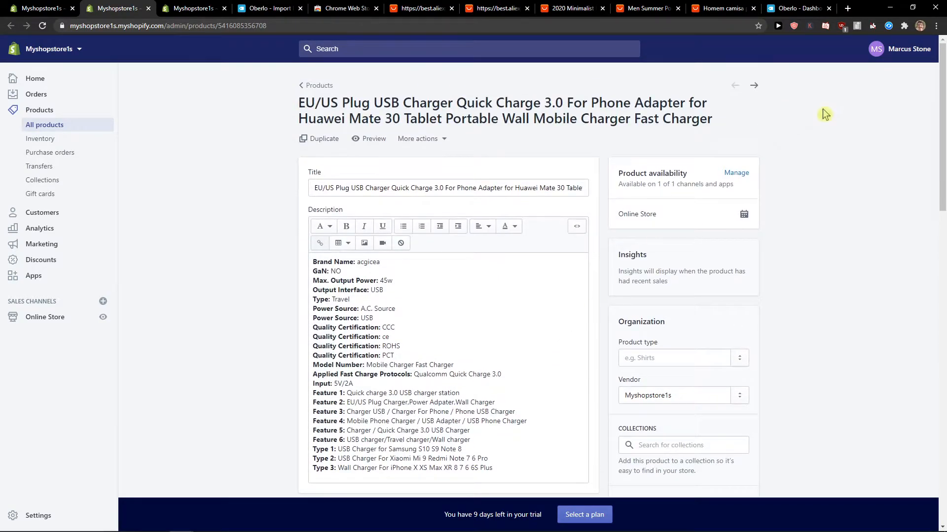
scroll("down", 3)
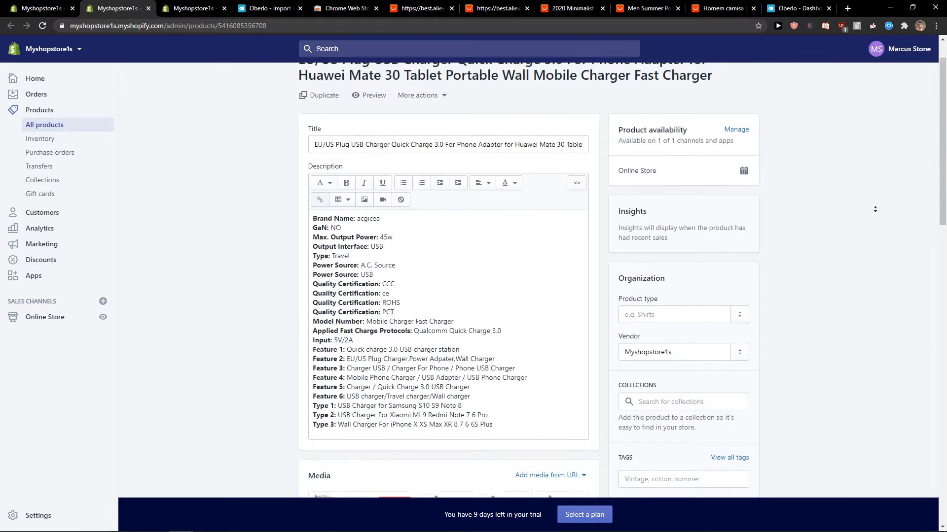
scroll("down", 3)
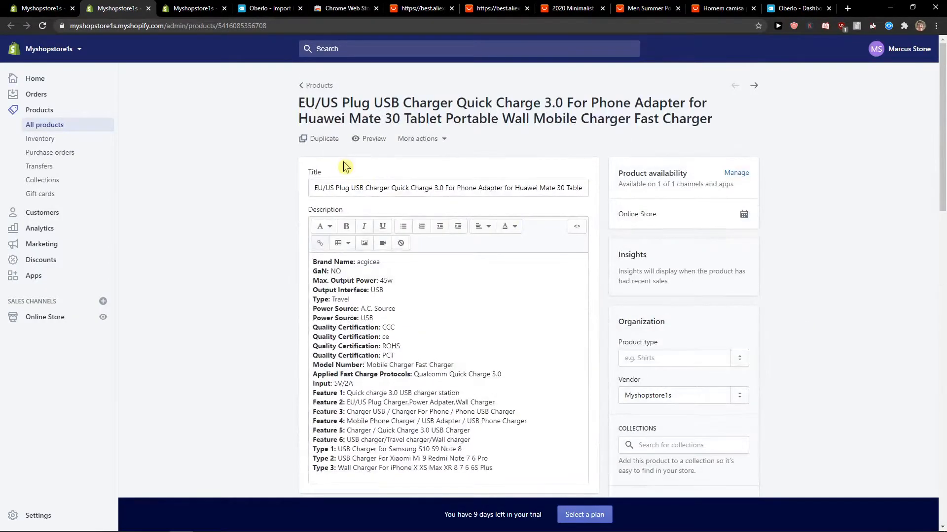
left_click(447, 188)
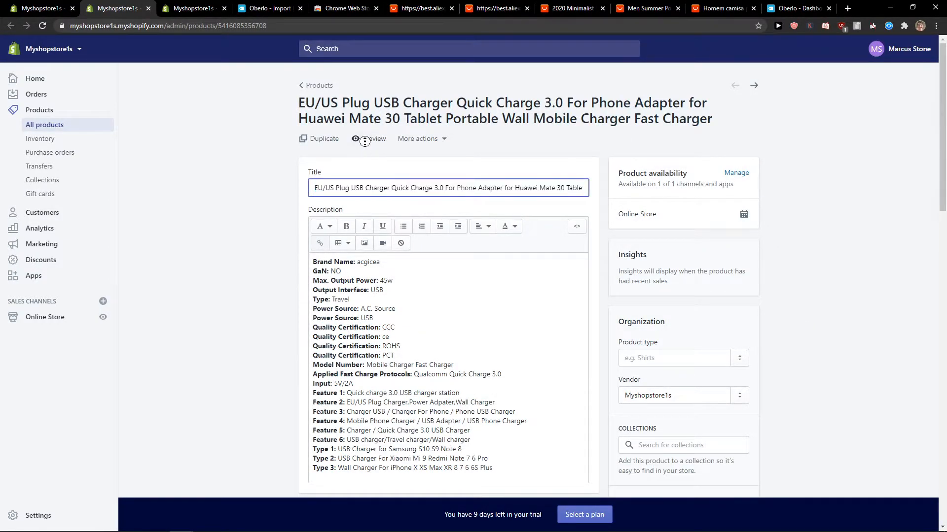
Step: Preview the charger's storefront page, try the gray plug variant, and return to its details
left_click(373, 138)
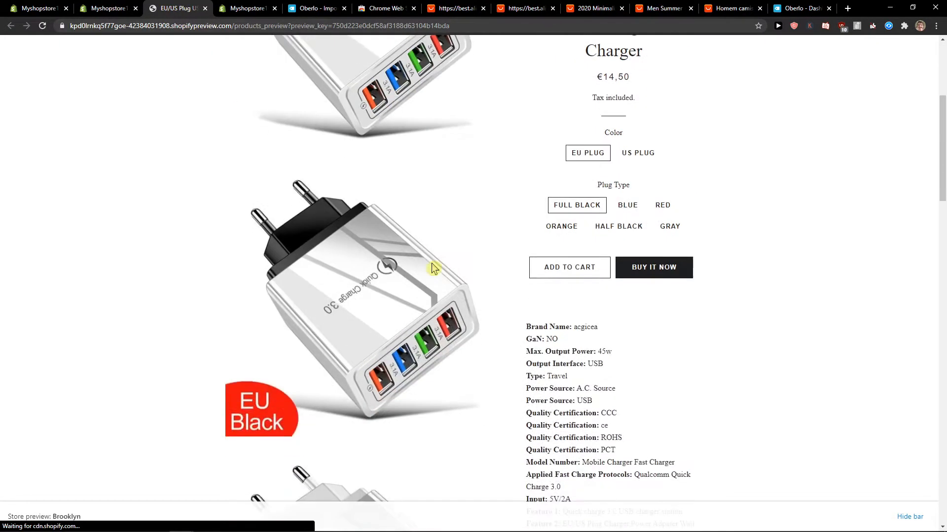
scroll("down", 3)
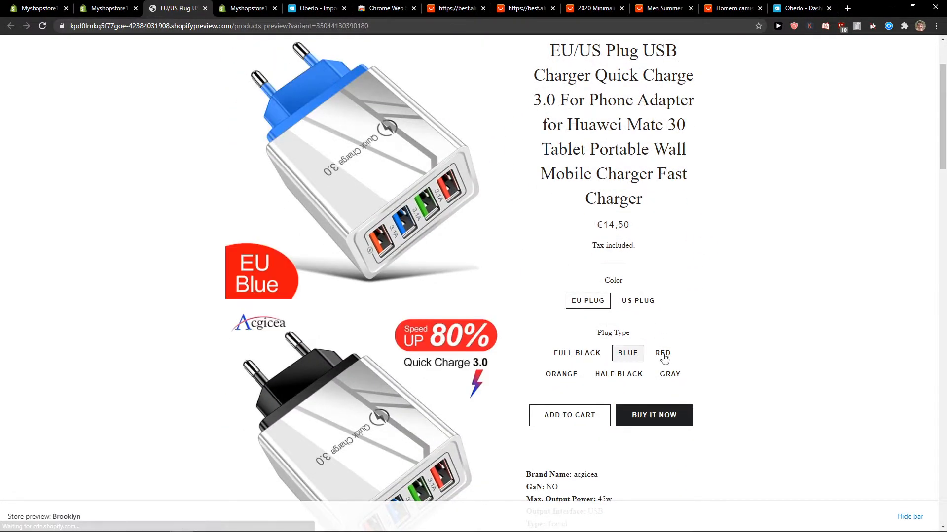
left_click(669, 374)
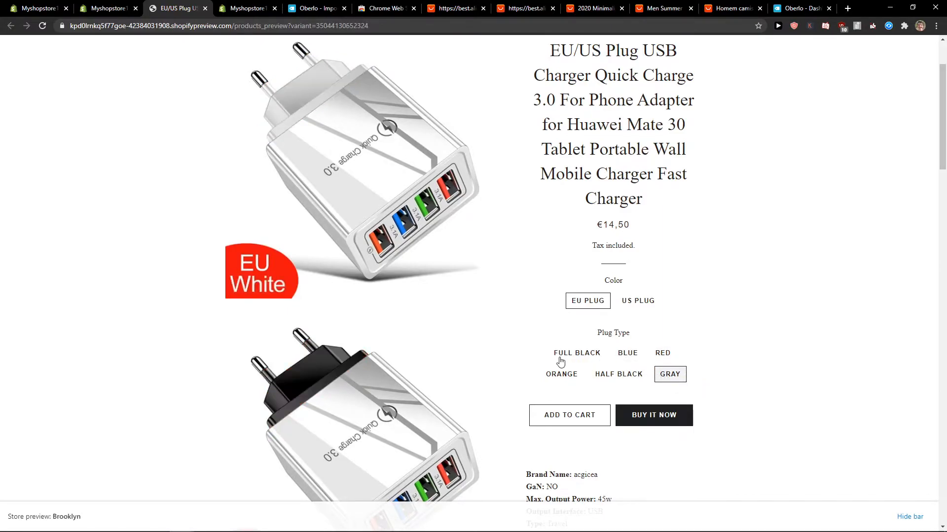
left_click(105, 8)
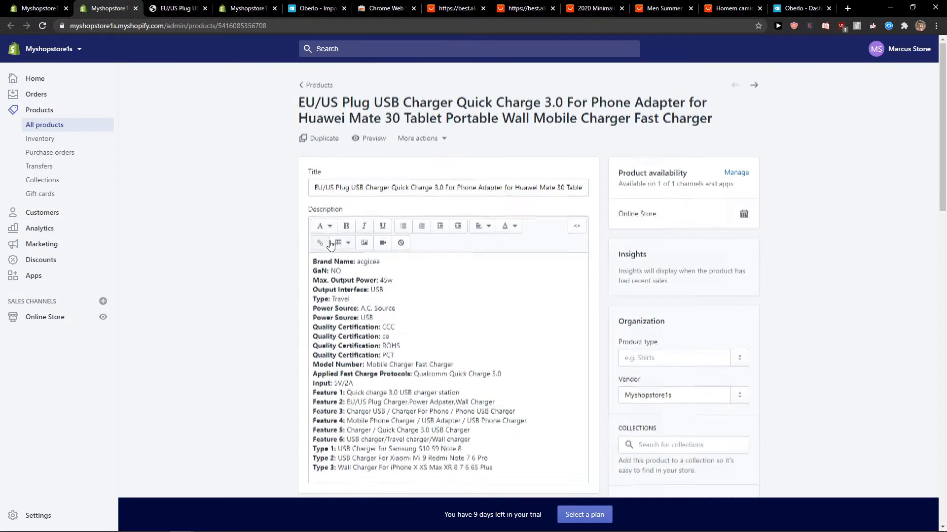
Step: Review the charger's Variants table and return to All products
scroll("down", 3)
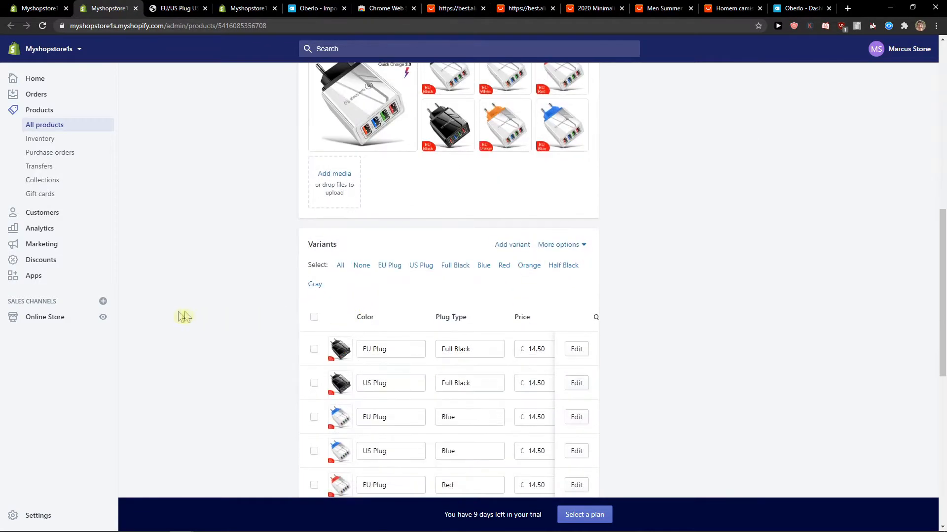
scroll("down", 3)
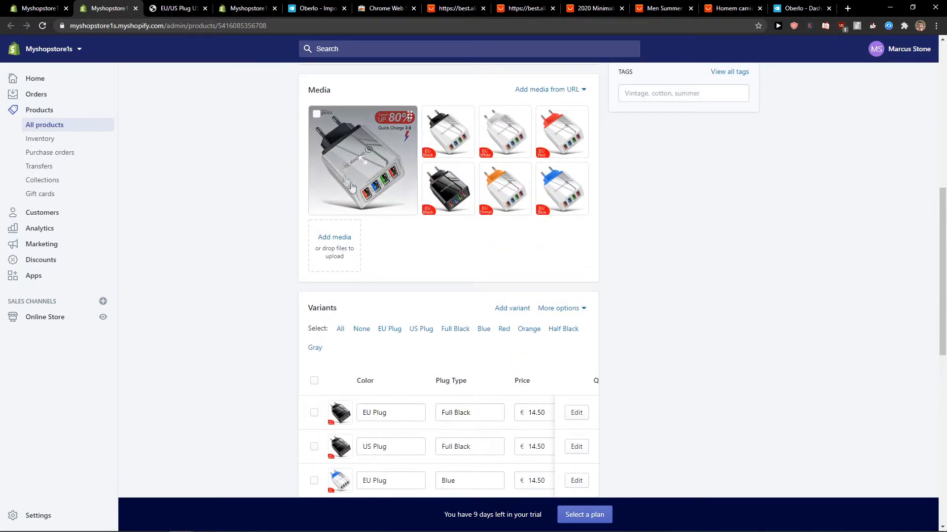
scroll("down", 3)
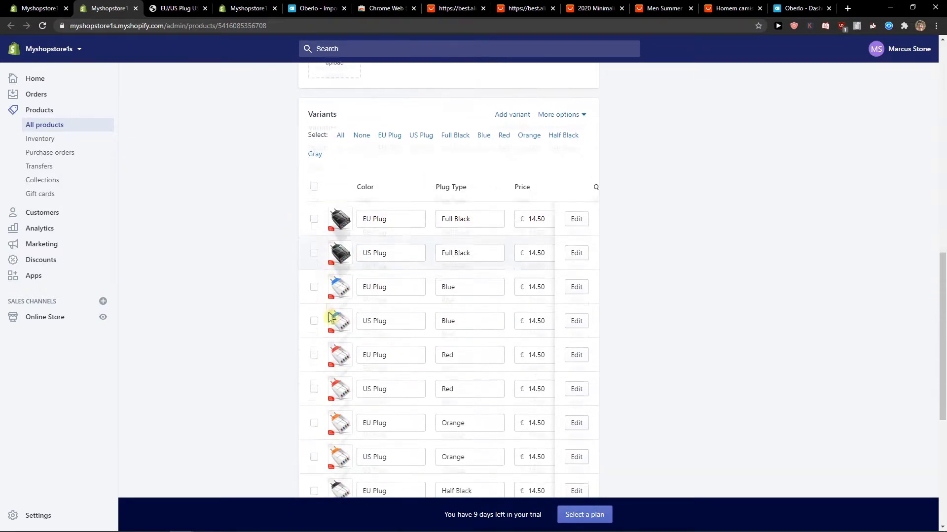
scroll("down", 3)
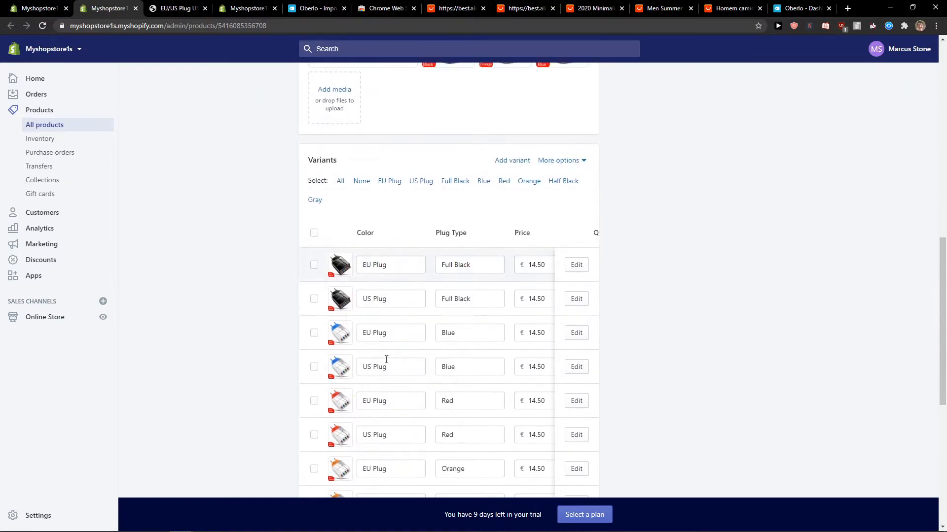
scroll("down", 3)
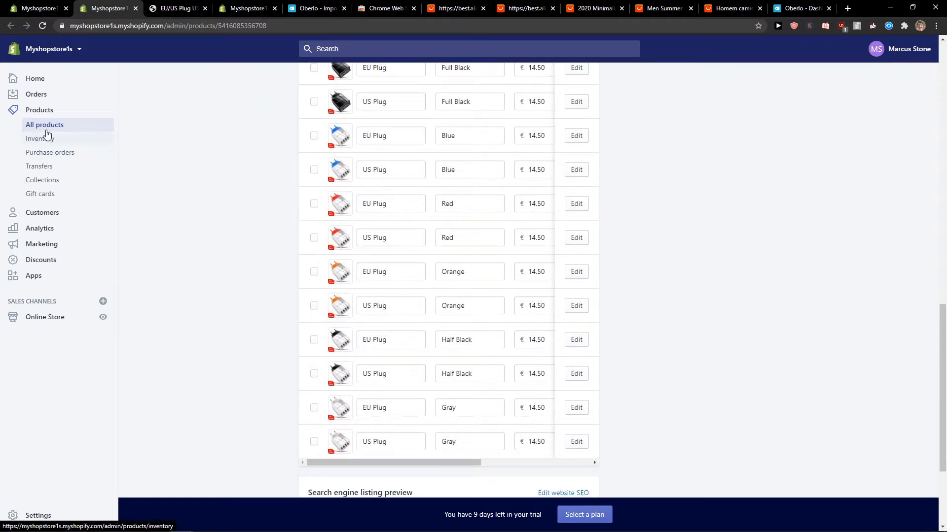
left_click(44, 125)
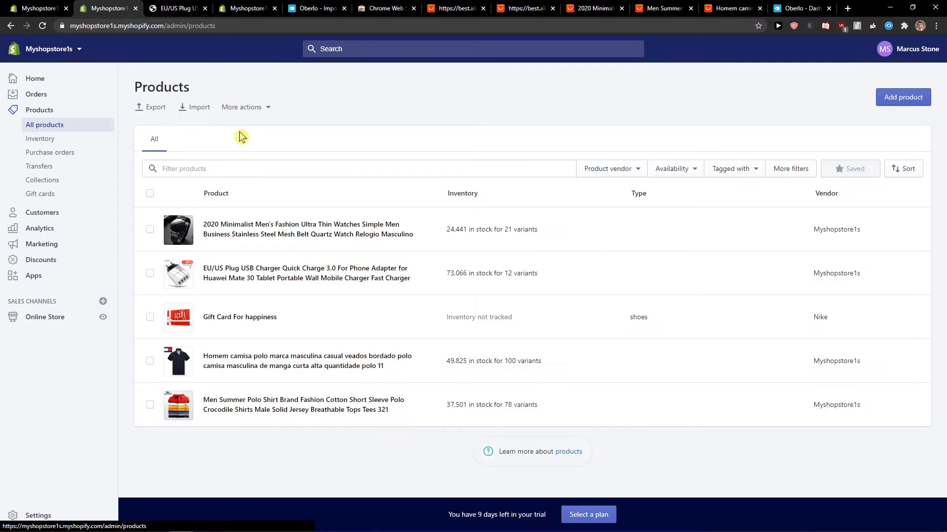
mouse_move(227, 365)
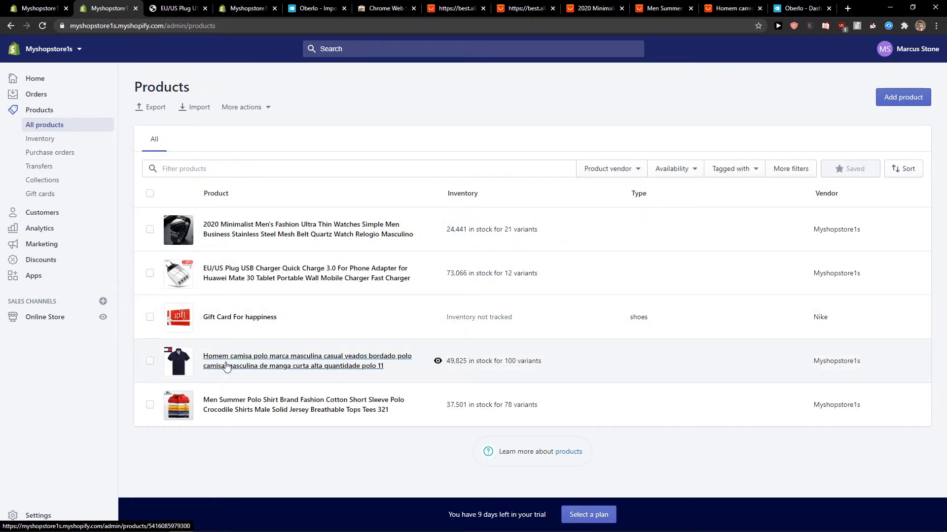
Step: Preview the Men Summer Polo Shirt's storefront page and return to its admin page
left_click(306, 361)
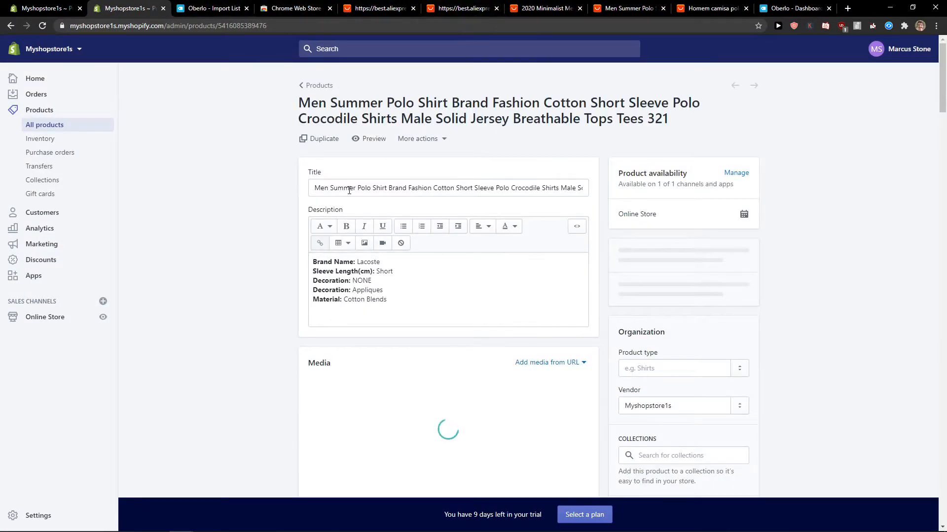
left_click(367, 138)
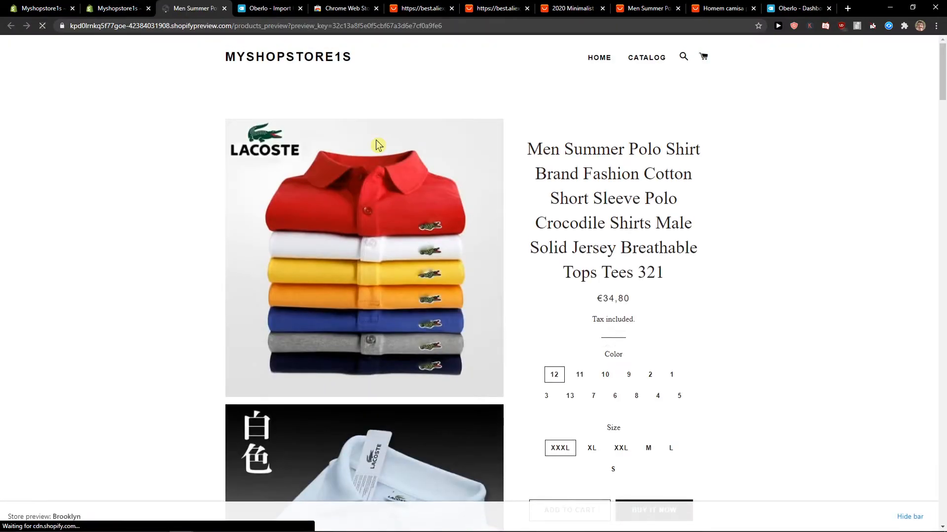
scroll("down", 3)
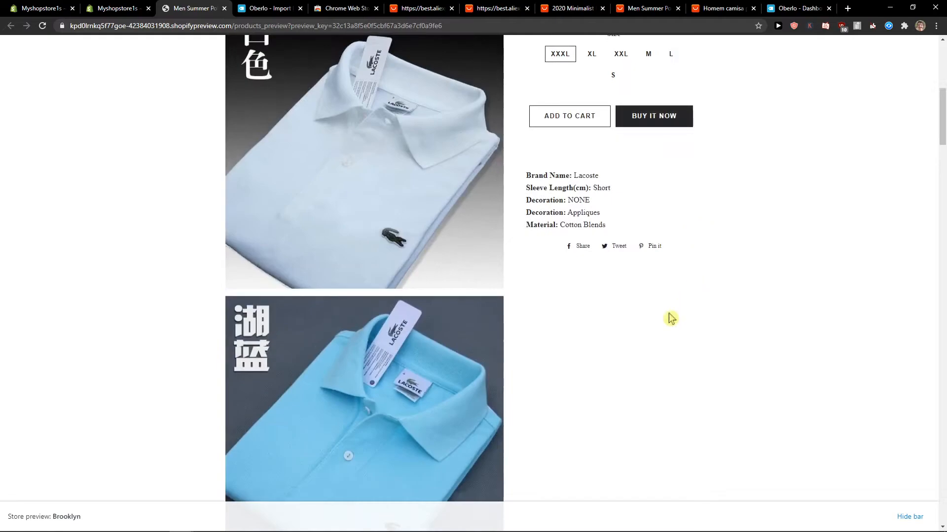
scroll("up", 3)
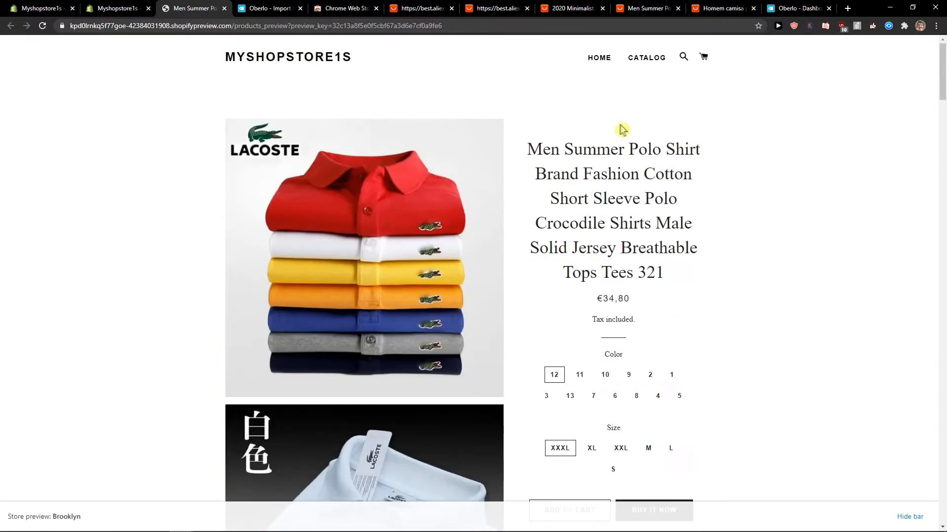
left_click(114, 8)
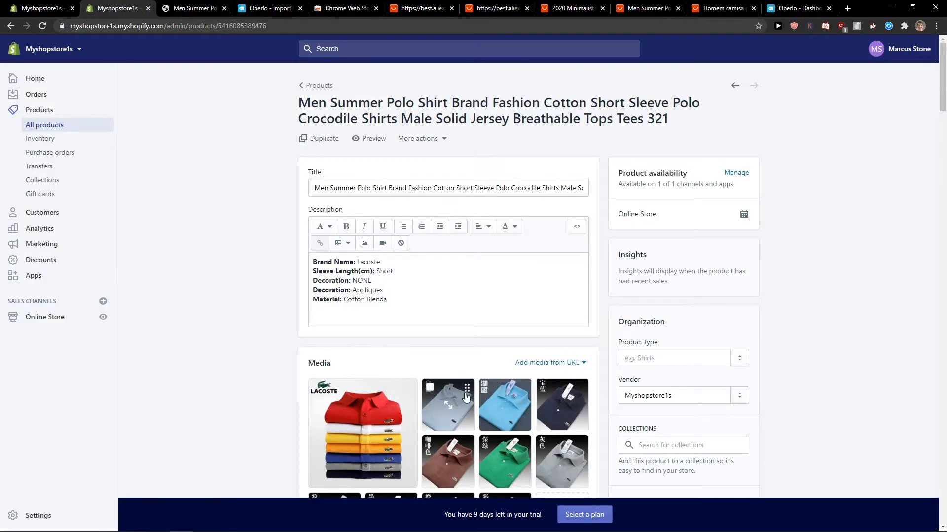
Step: Delete the white polo shirt image from the Men Summer Polo Shirt's media gallery
left_click(447, 404)
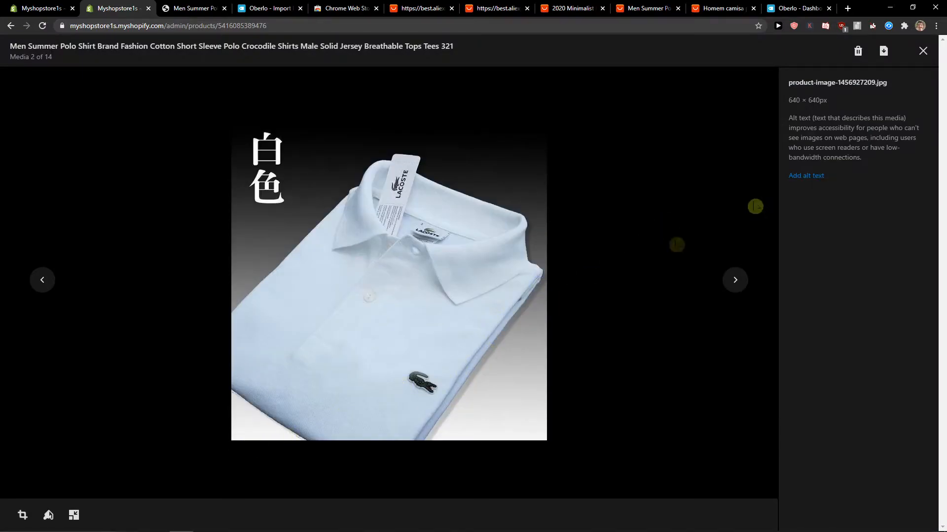
left_click(856, 50)
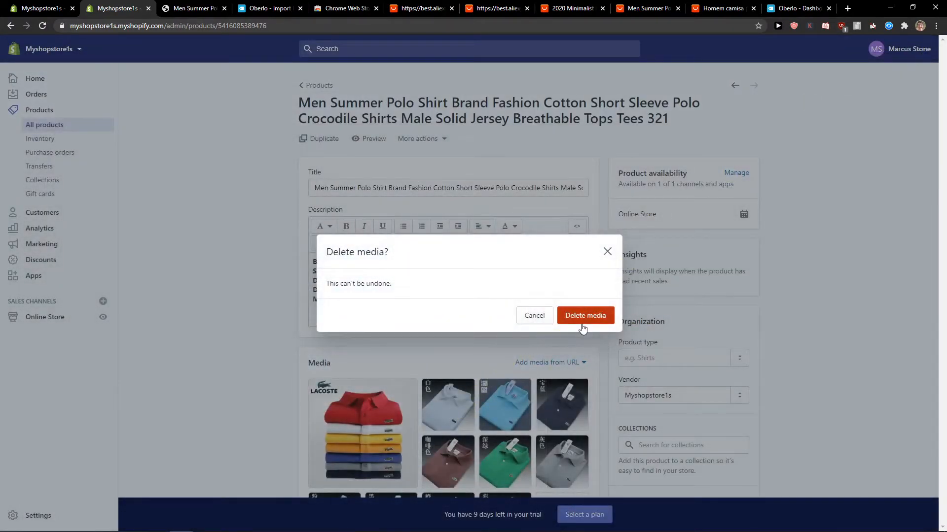
left_click(584, 315)
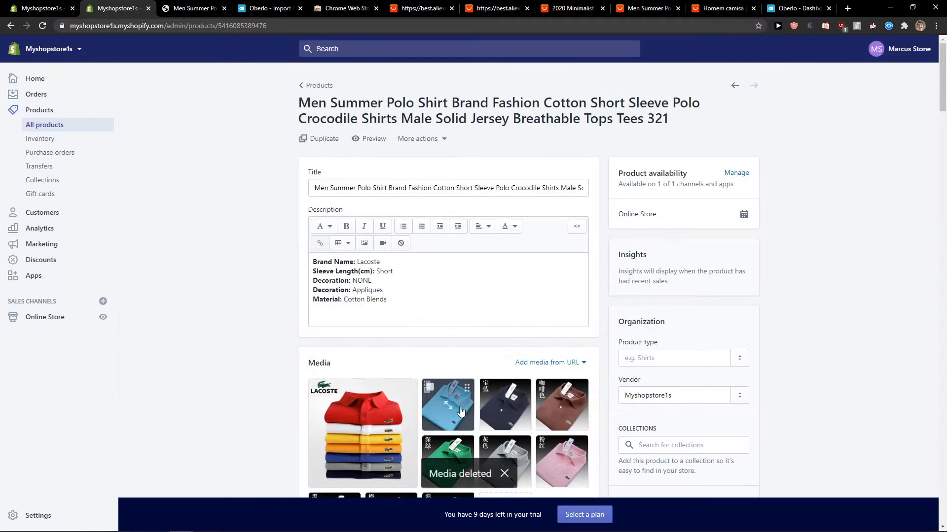
Step: Move down the product page to the Tags field to start adding tags
scroll("down", 3)
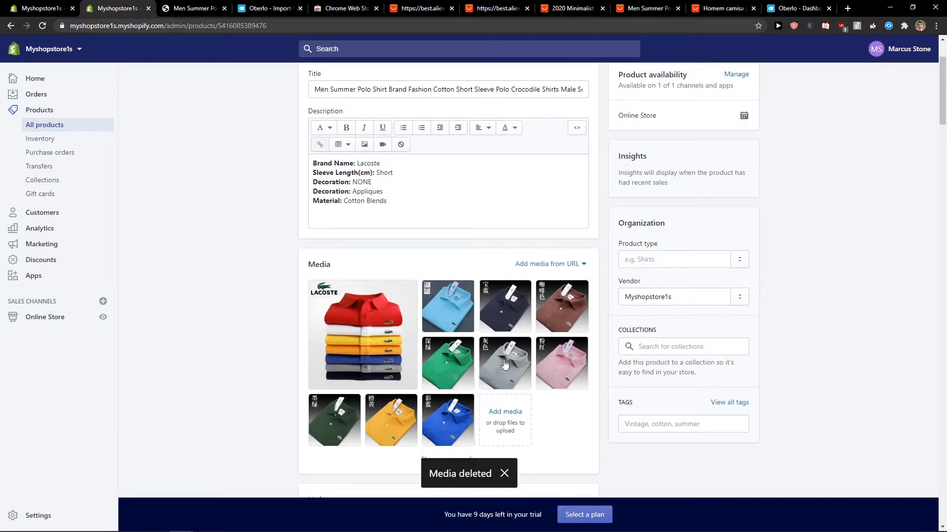
scroll("down", 3)
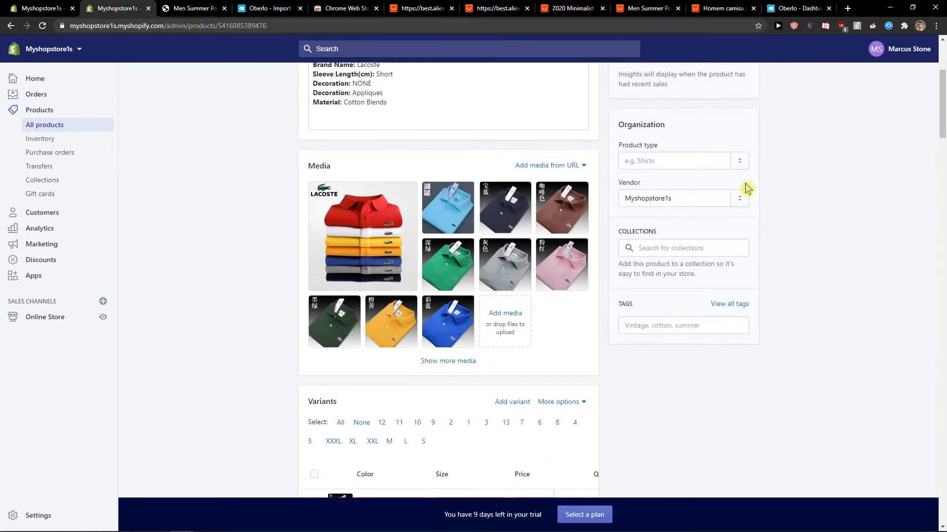
left_click(683, 326)
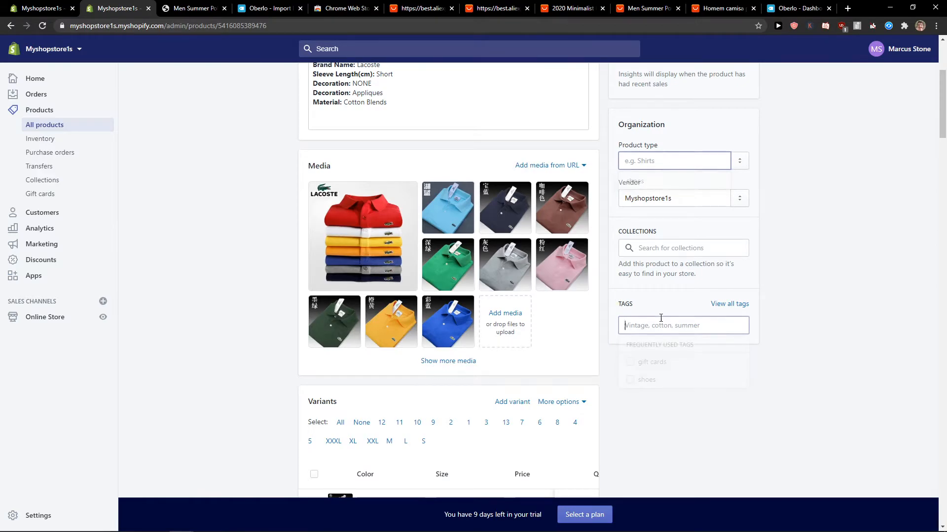
scroll("down", 3)
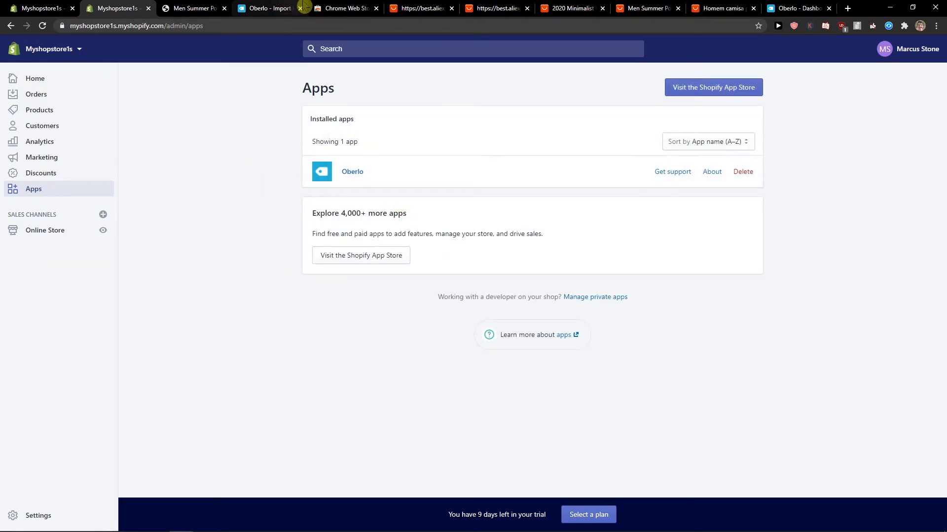
Step: Switch from Shopify's Apps page over to the AliExpress browser tab
left_click(344, 8)
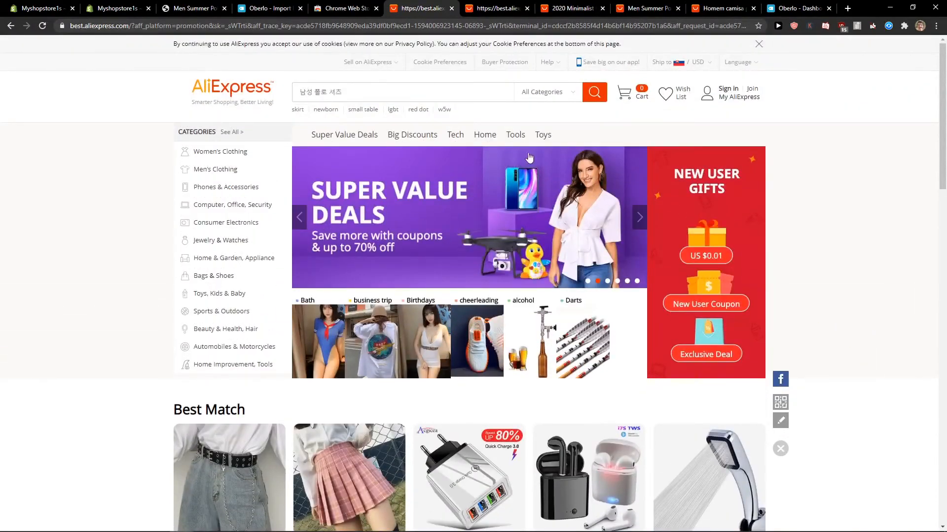
Step: Import the rainfall shower head via the Oberlo extension and go to the import list
left_click(709, 477)
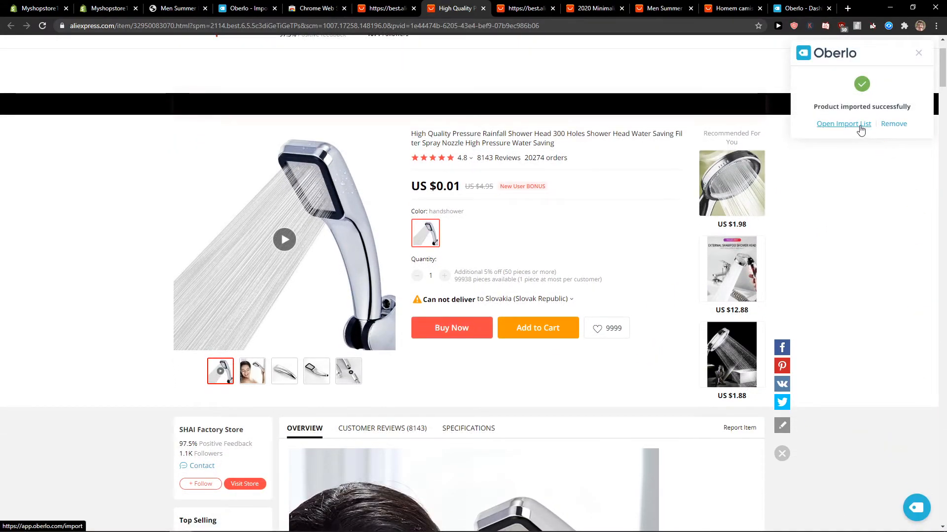
left_click(843, 125)
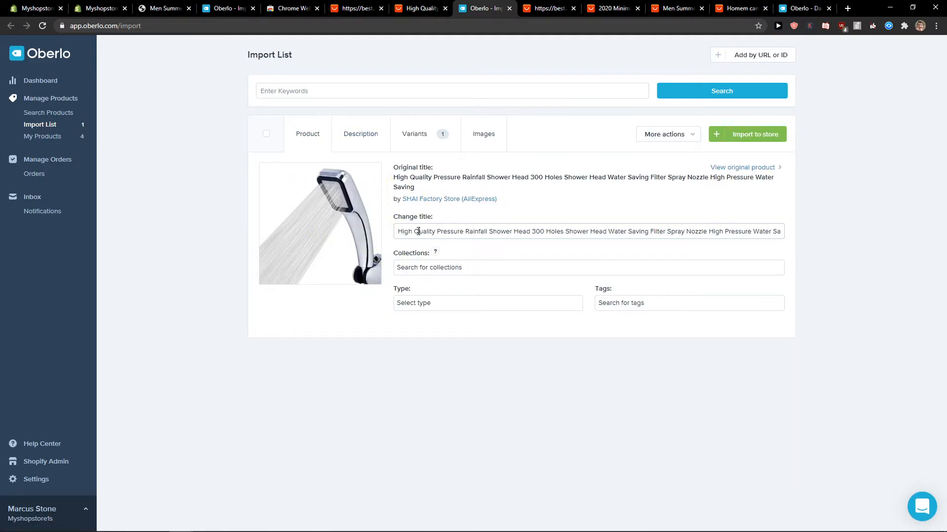
Step: Review the shower head's collection options, description and variants in the Oberlo import list
left_click(588, 267)
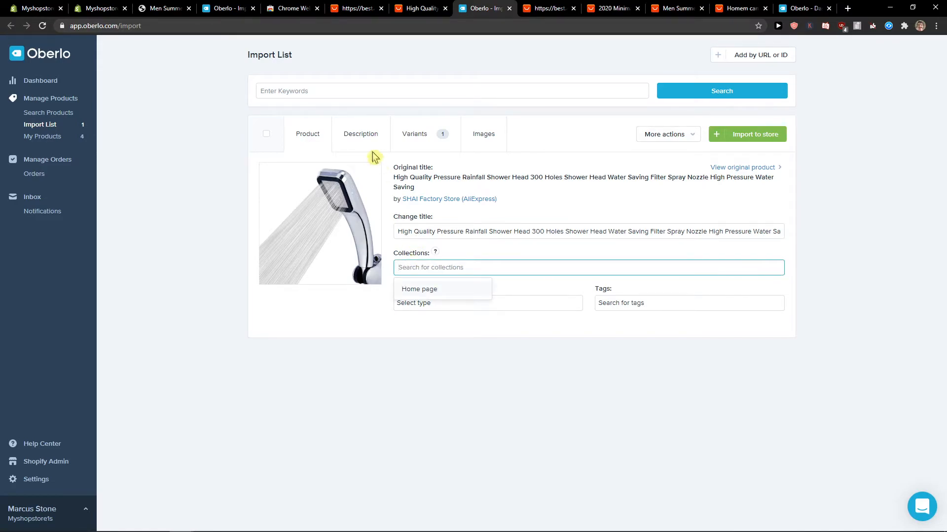
left_click(361, 133)
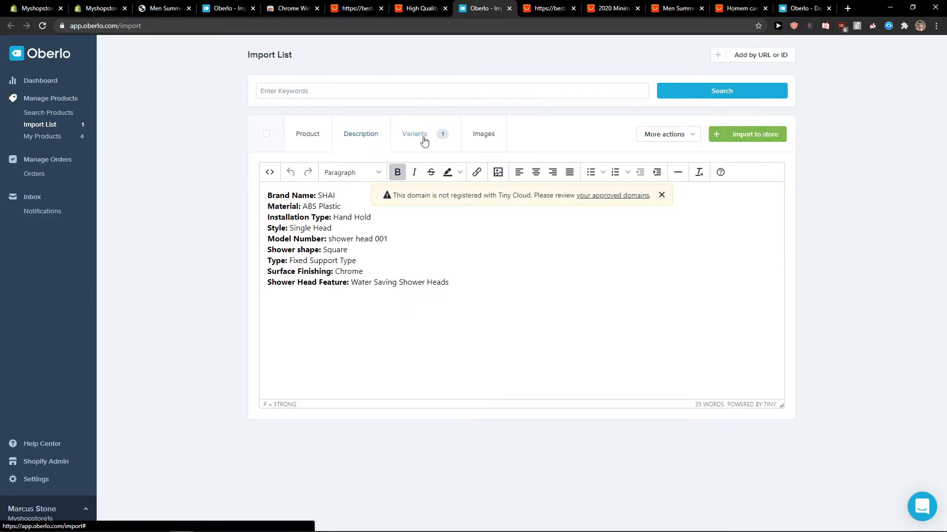
left_click(414, 133)
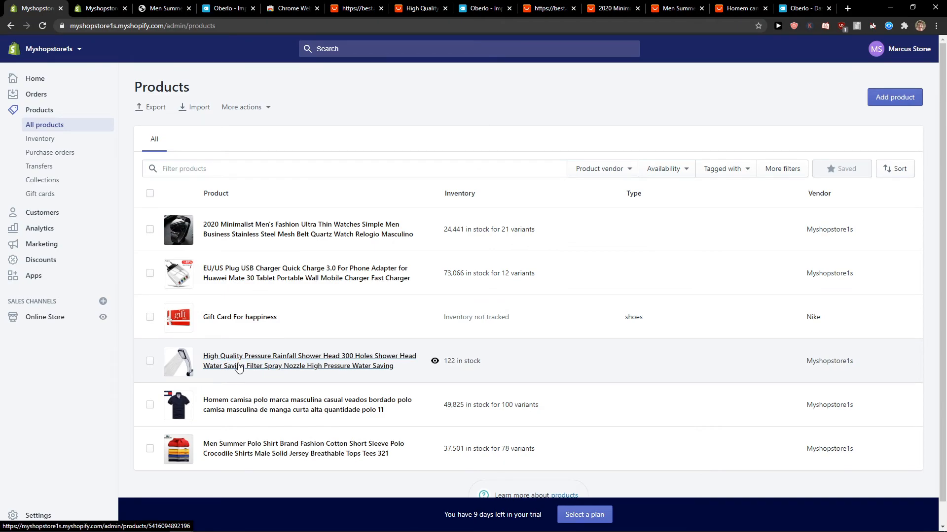
Step: Review the shower head's Shopify product page and preview it in the online store
left_click(309, 361)
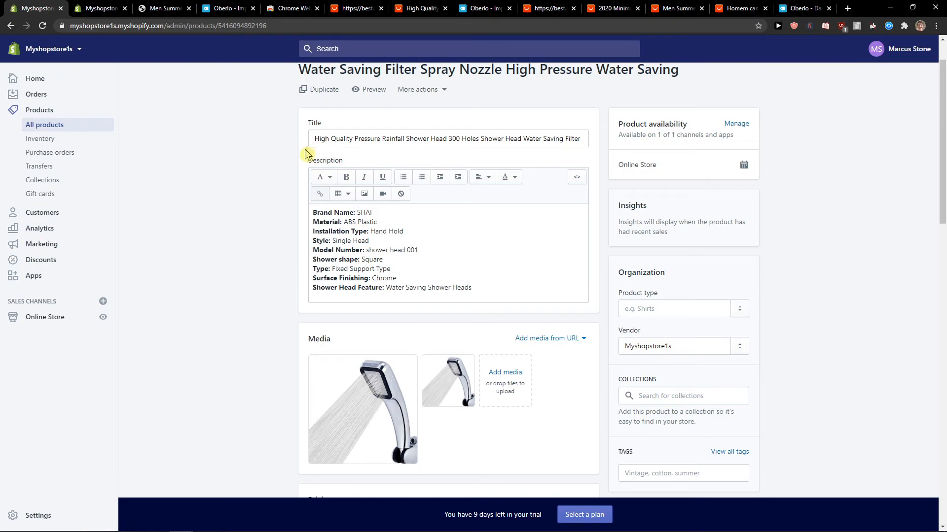
scroll("down", 3)
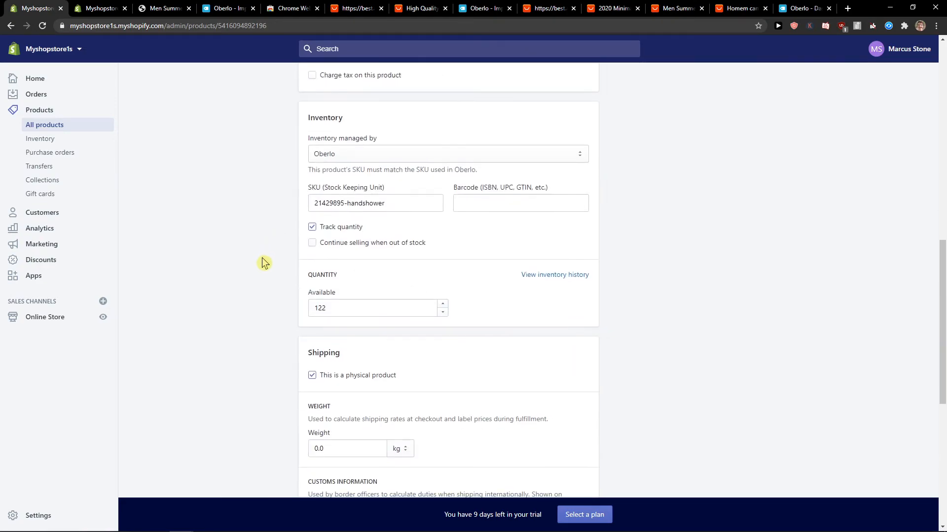
scroll("up", 3)
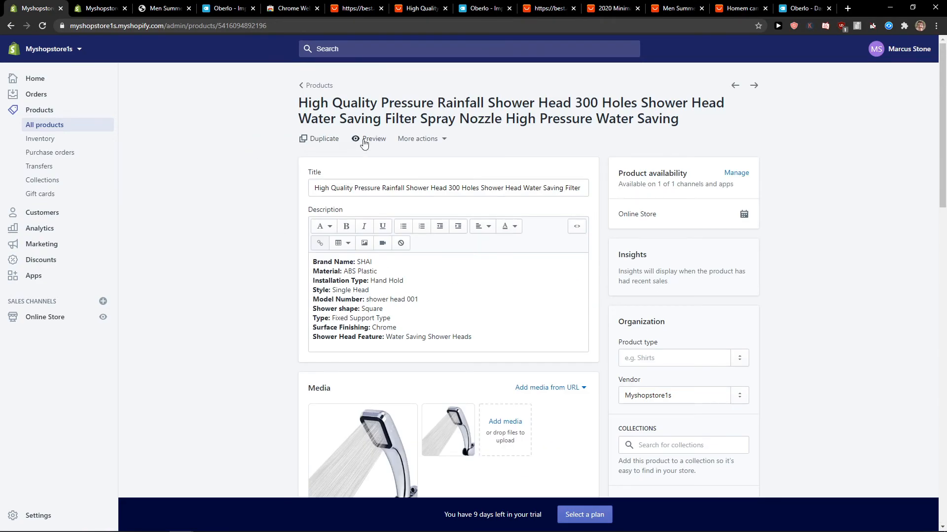
left_click(374, 138)
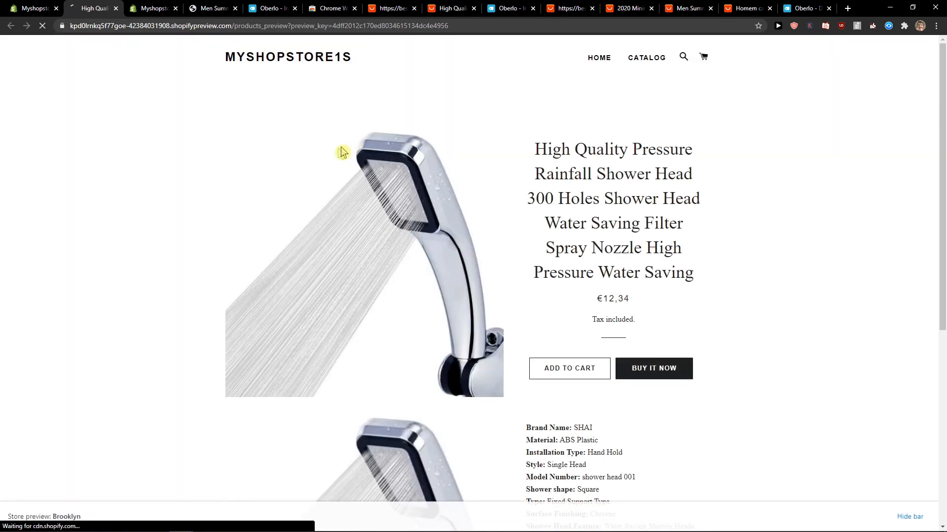